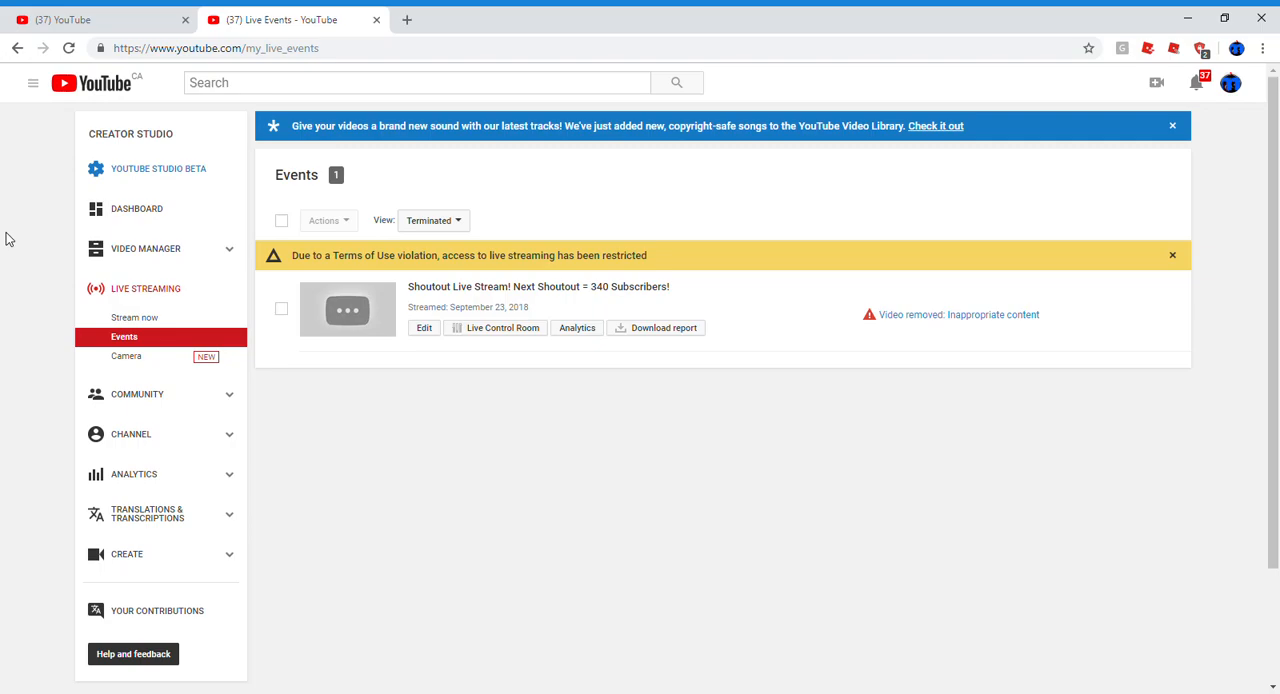
mouse_move(513, 109)
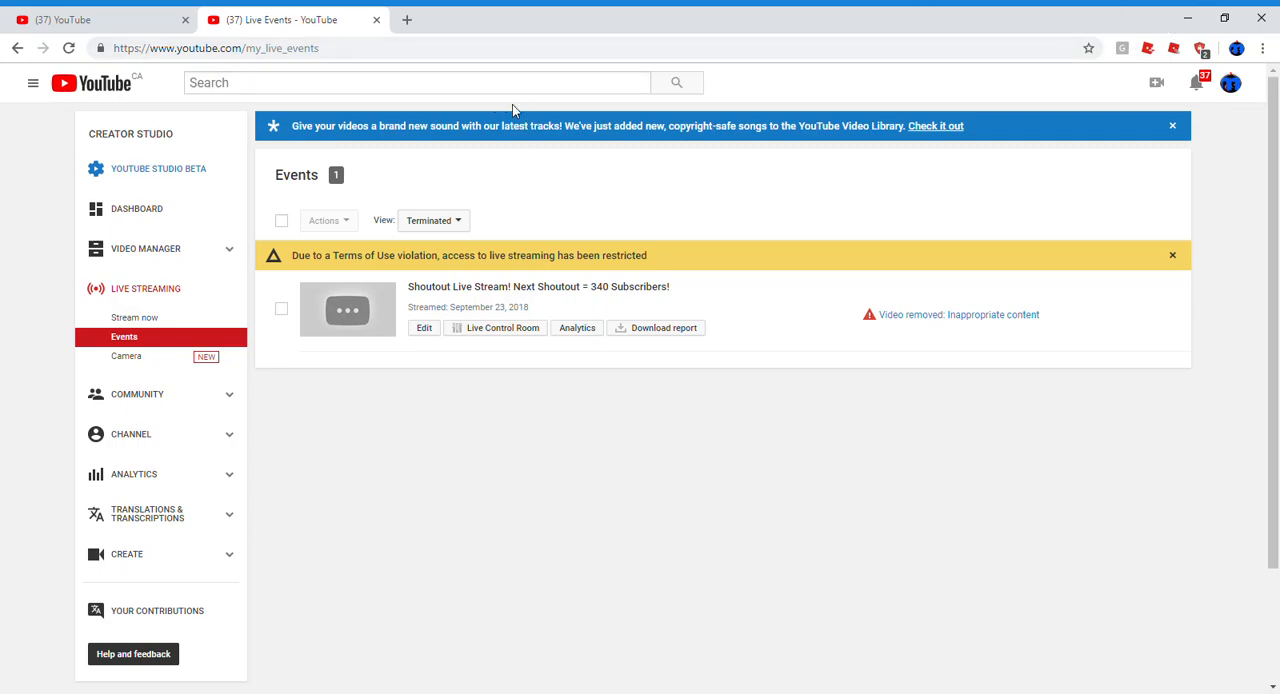
mouse_move(1050, 260)
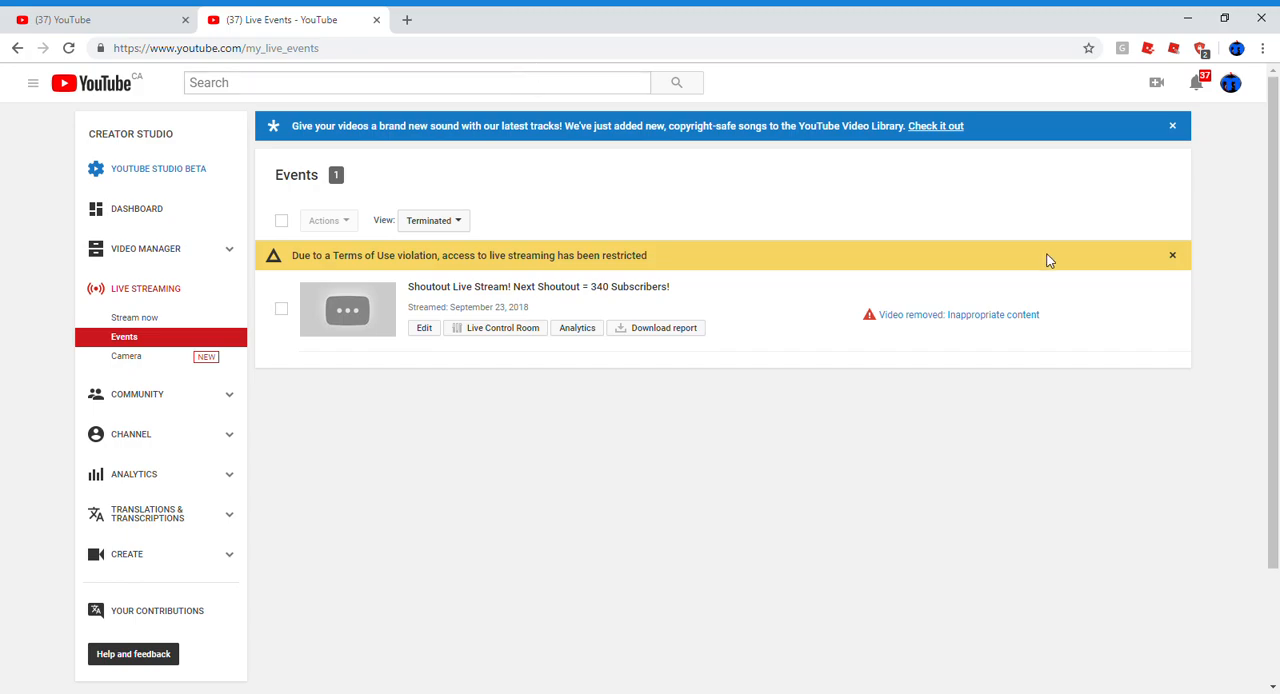
Step: Close the Live Events tab and open YouTube's Advanced account settings with the Delete channel option
click(377, 19)
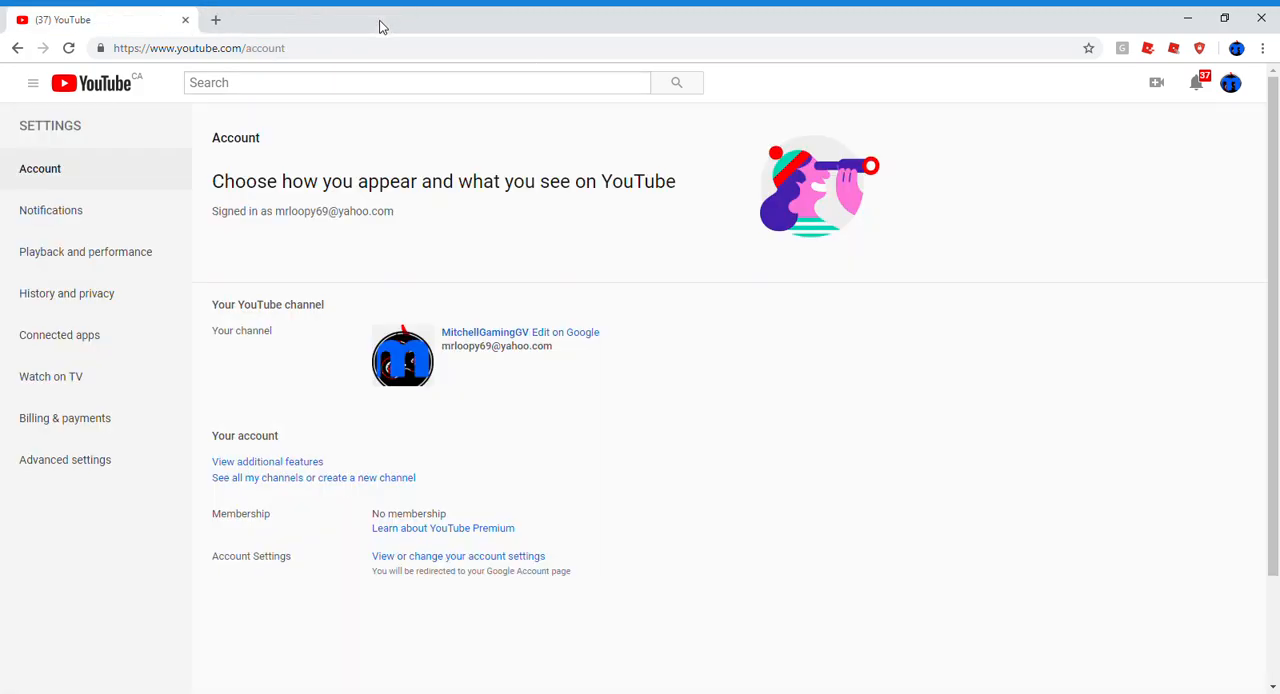
mouse_move(126, 456)
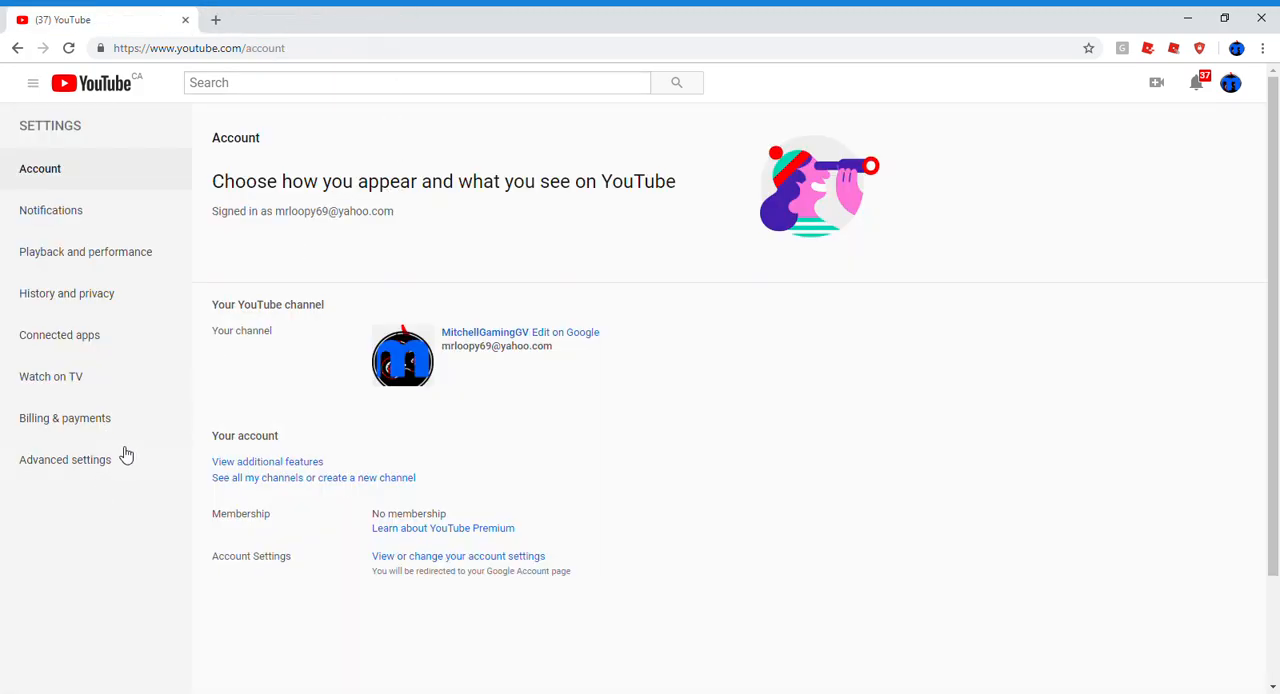
click(65, 459)
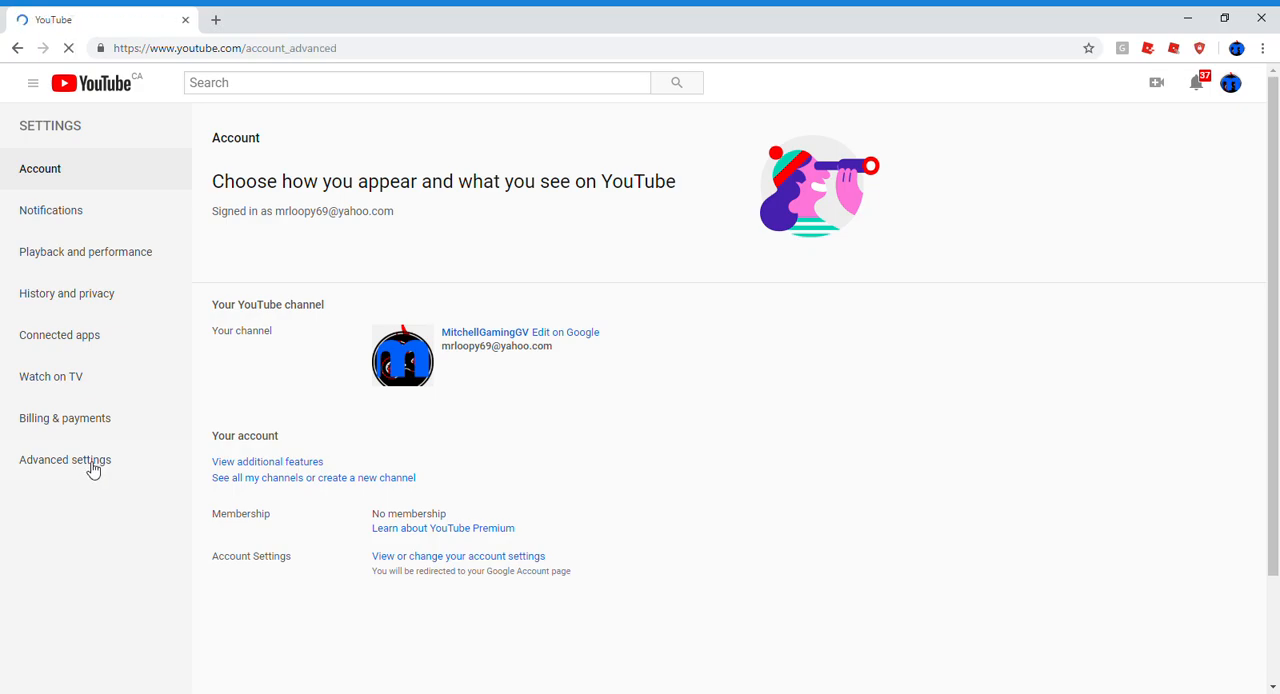
click(64, 459)
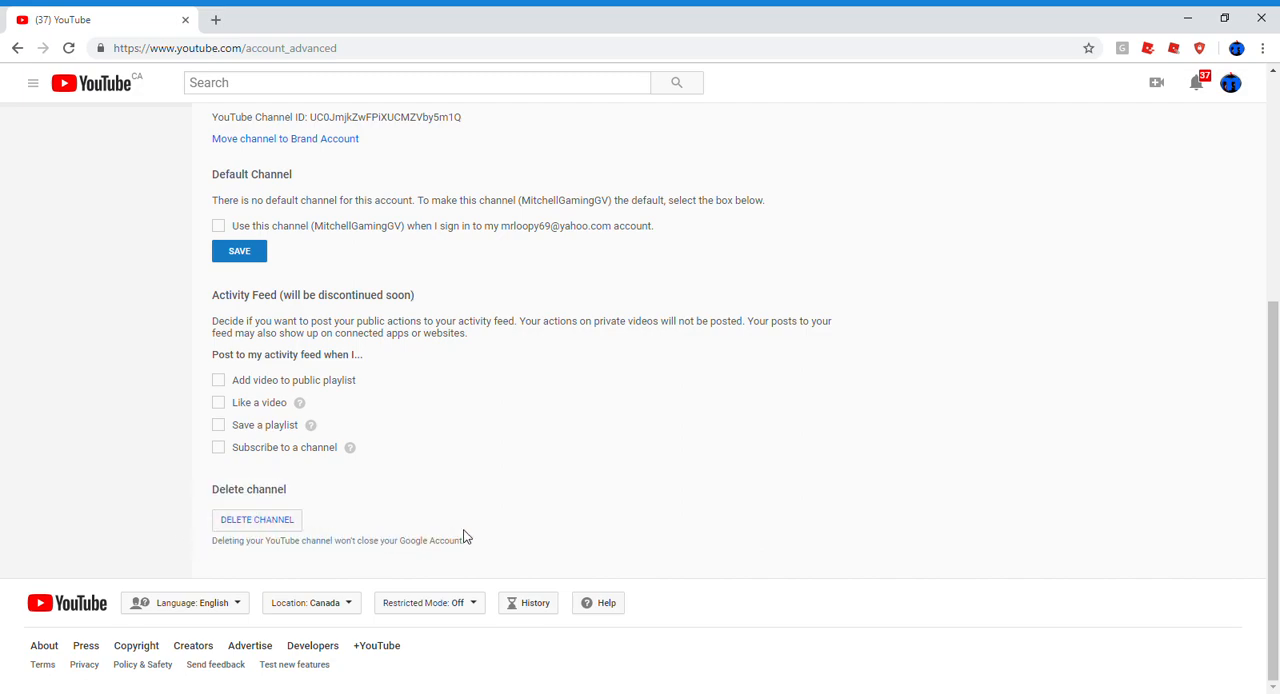
mouse_move(321, 503)
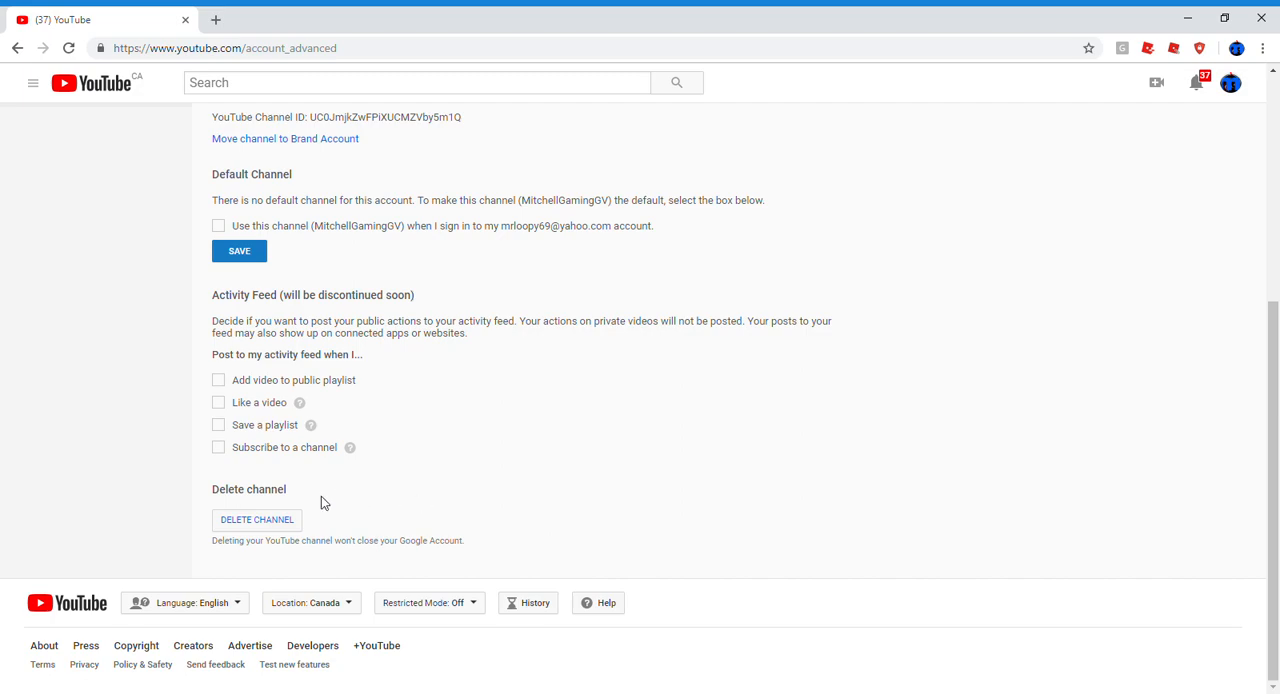
mouse_move(258, 487)
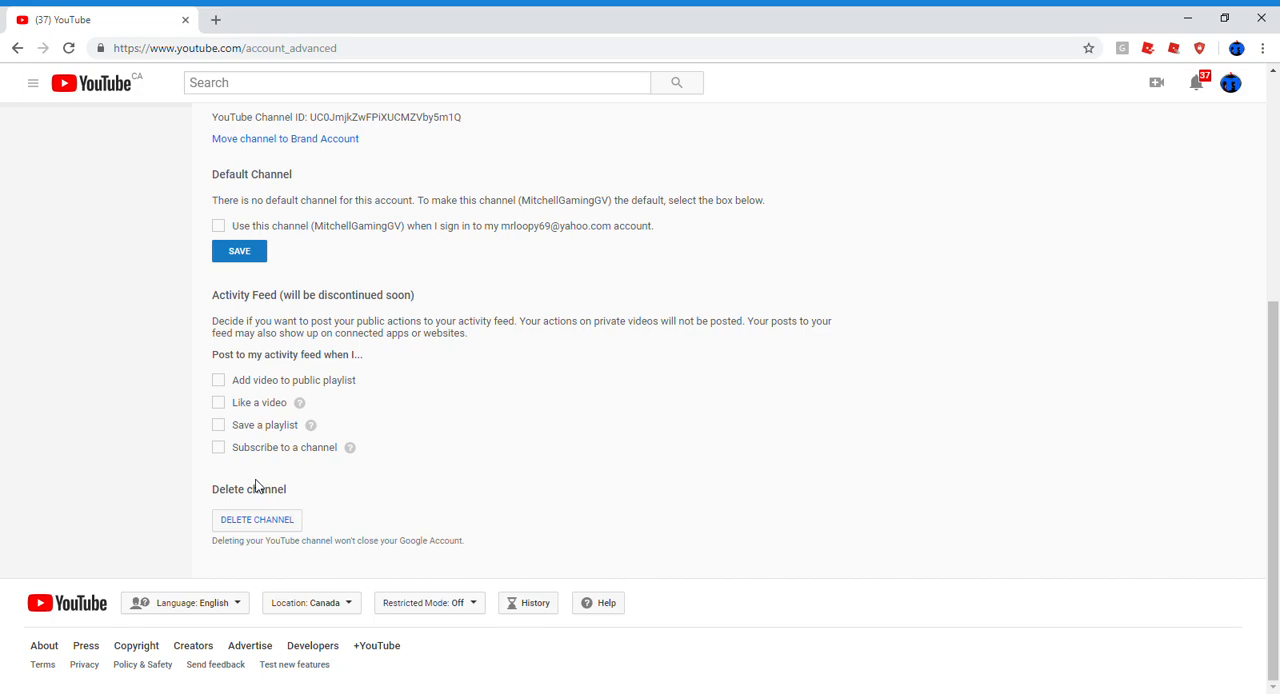
Step: Choose Delete channel and verify the account password on the Google sign-in page
click(256, 519)
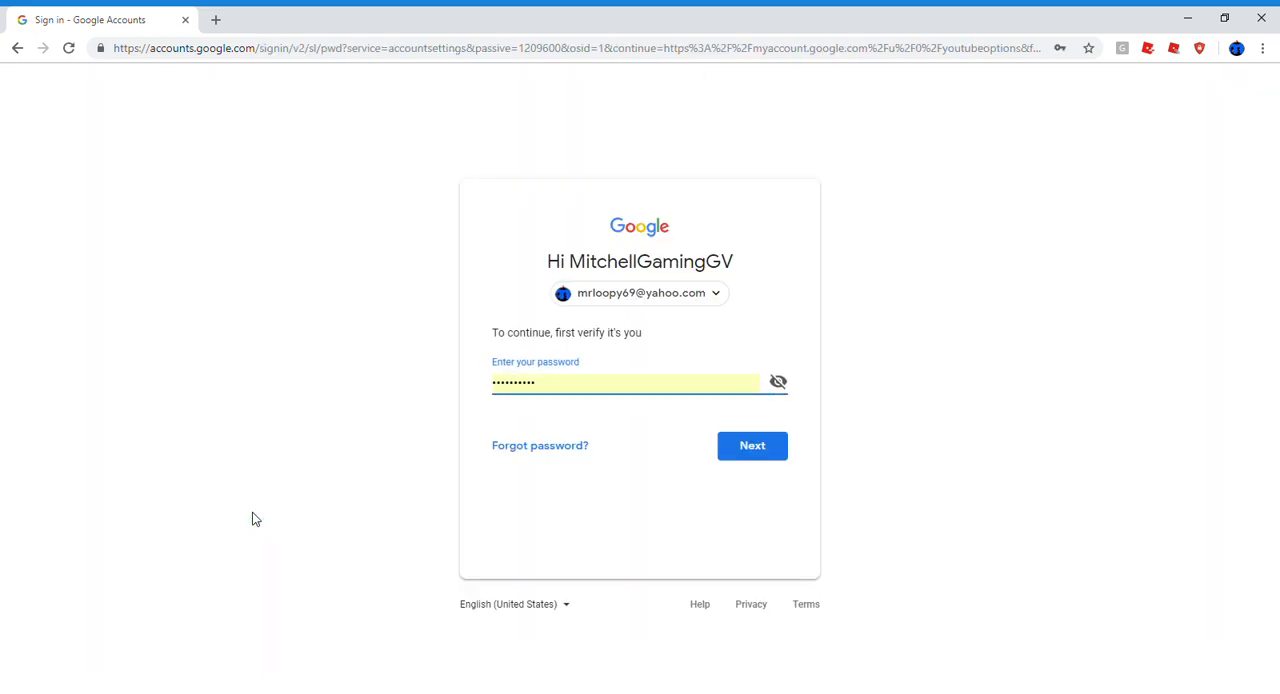
click(751, 445)
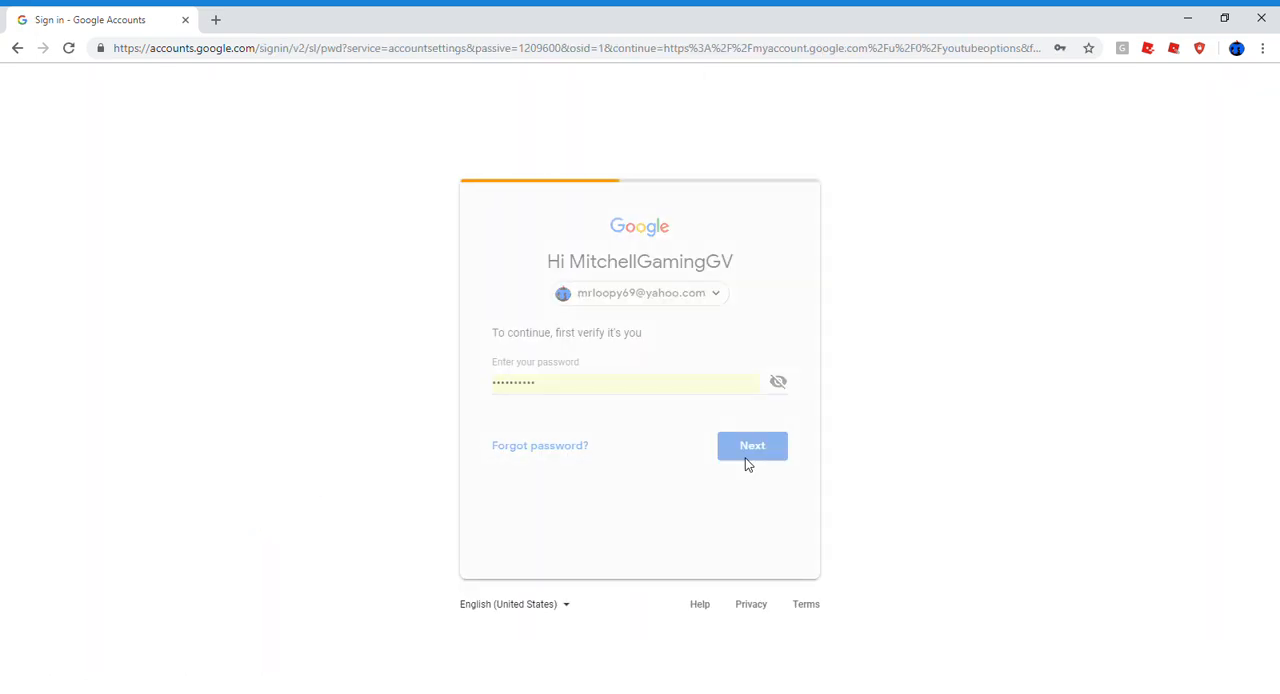
click(752, 445)
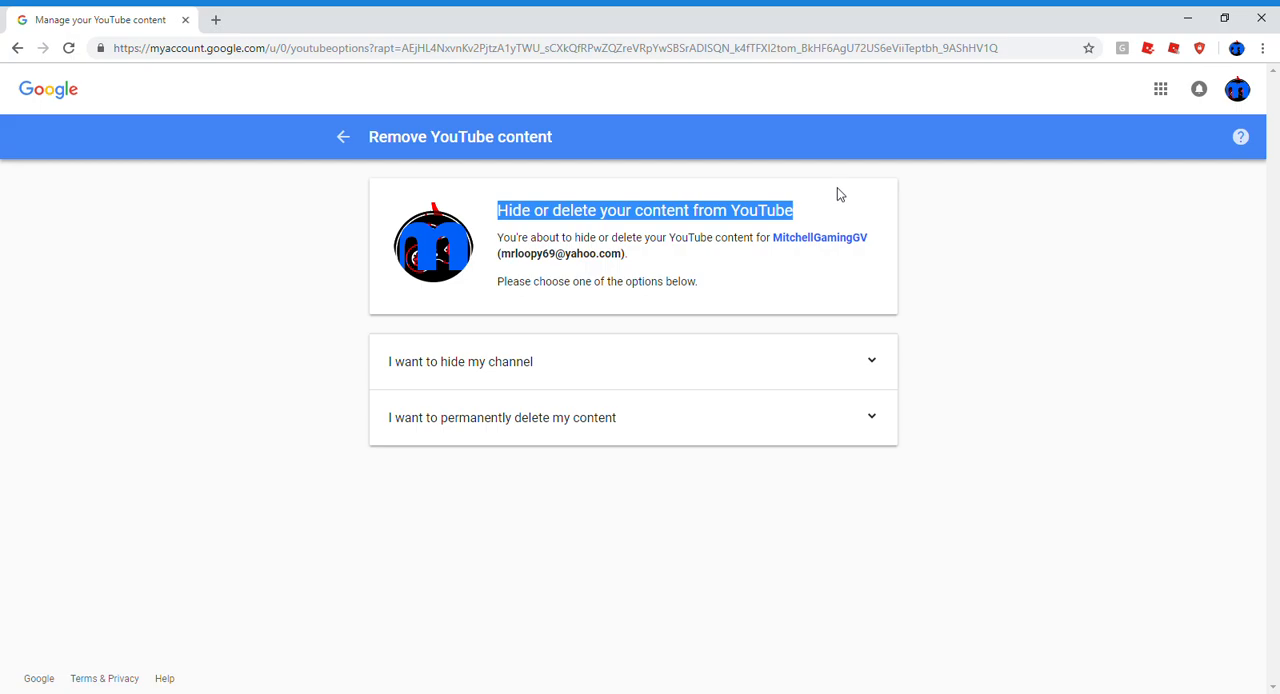
Step: Expand 'I want to hide my channel' and acknowledge the private-content consequence
click(460, 361)
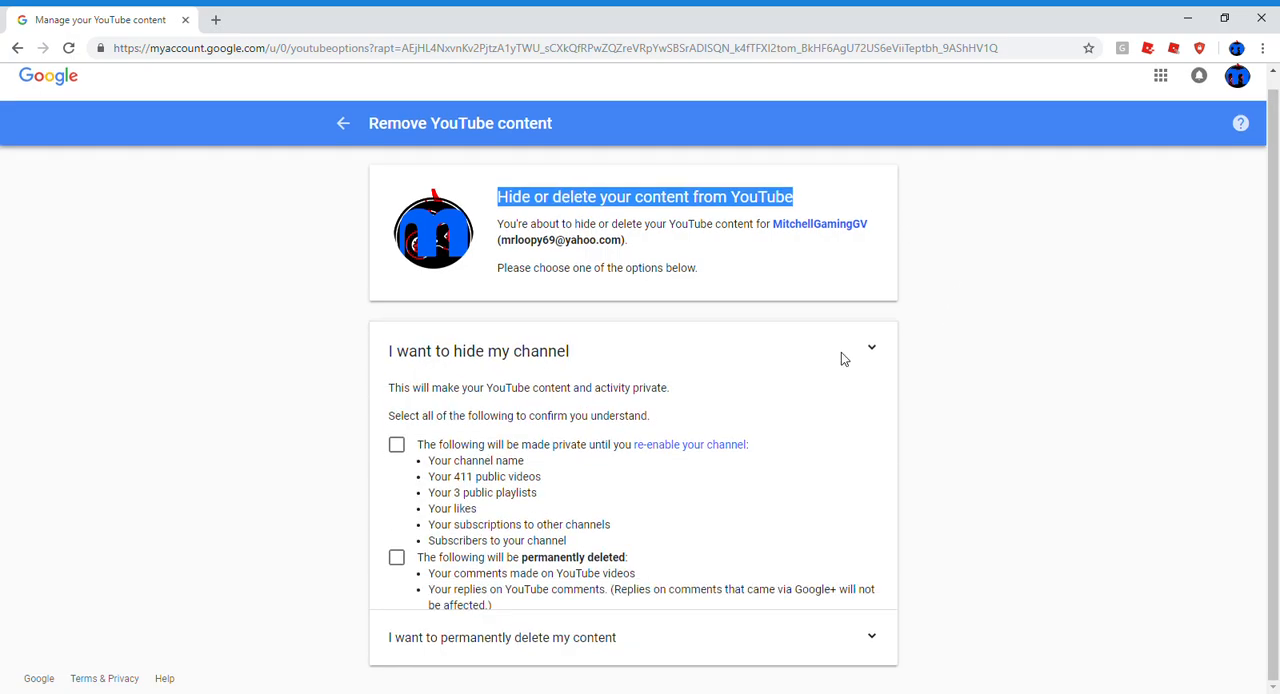
scroll(down, 3)
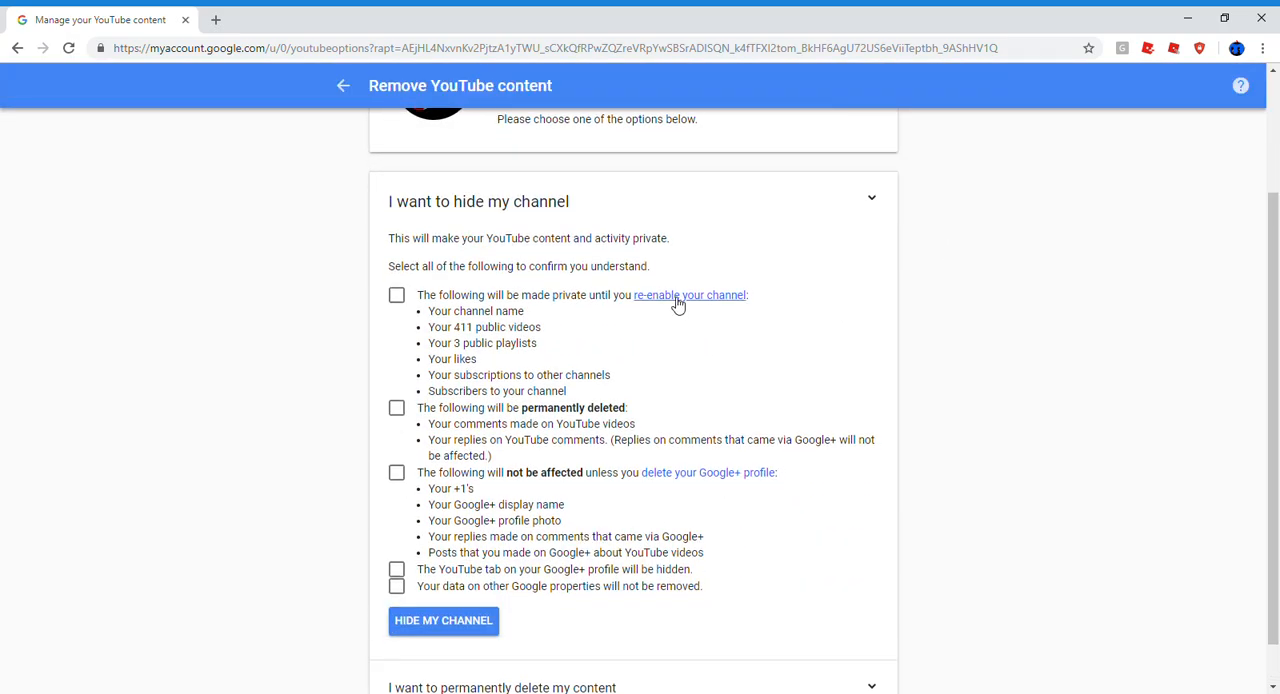
mouse_move(479, 318)
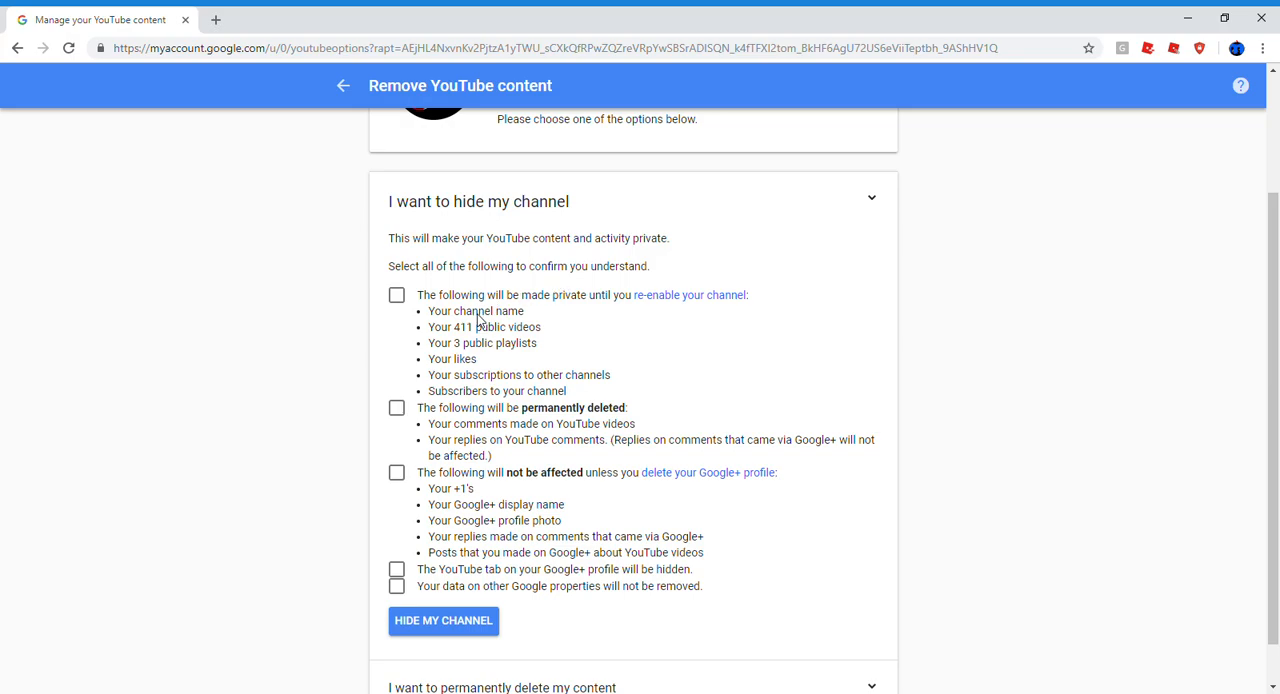
mouse_move(417, 298)
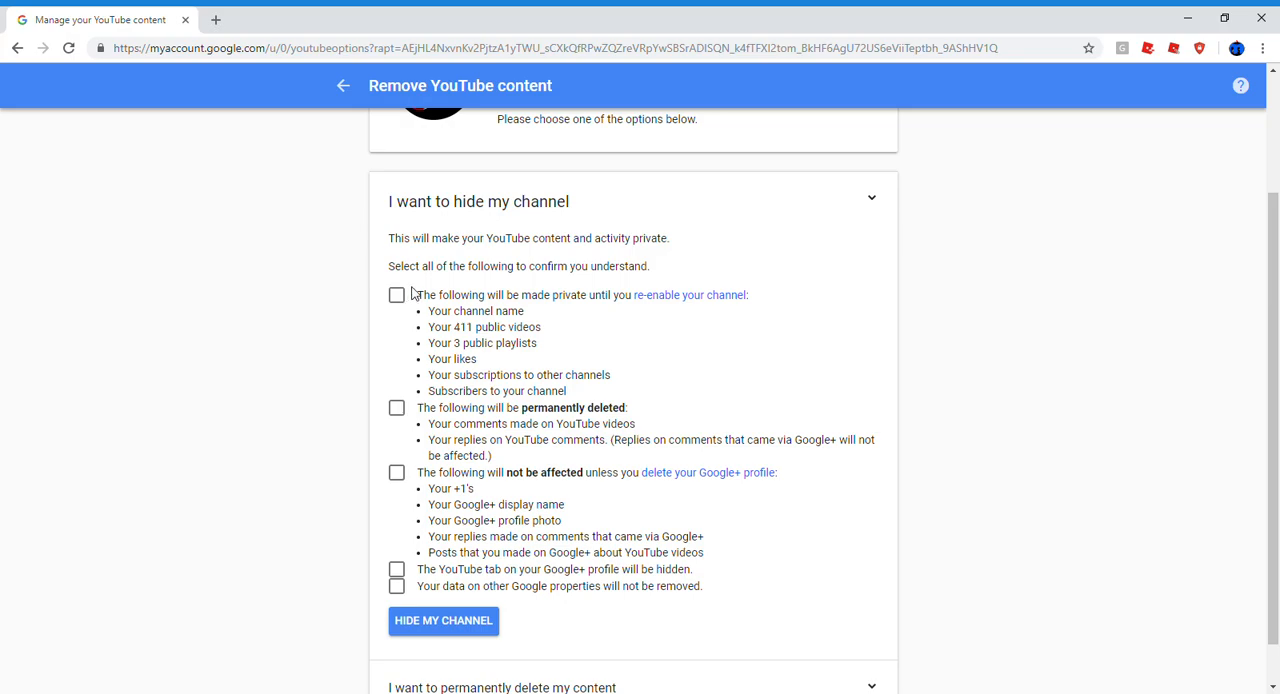
click(397, 407)
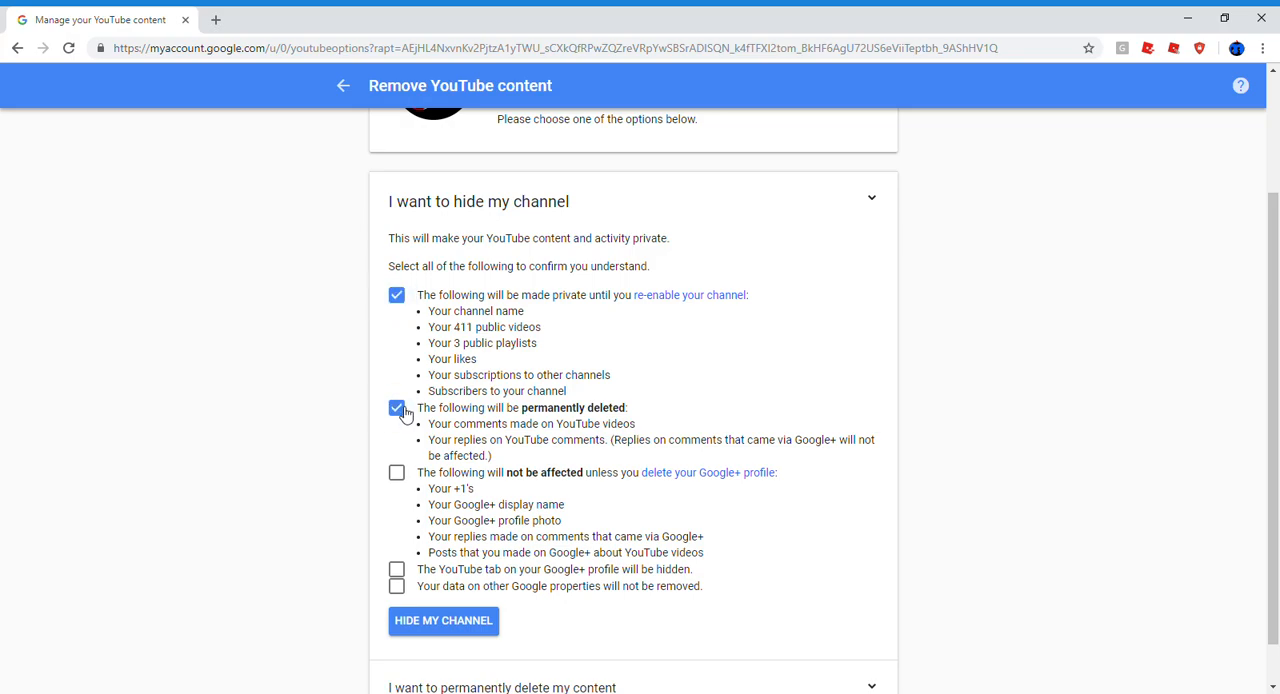
click(397, 408)
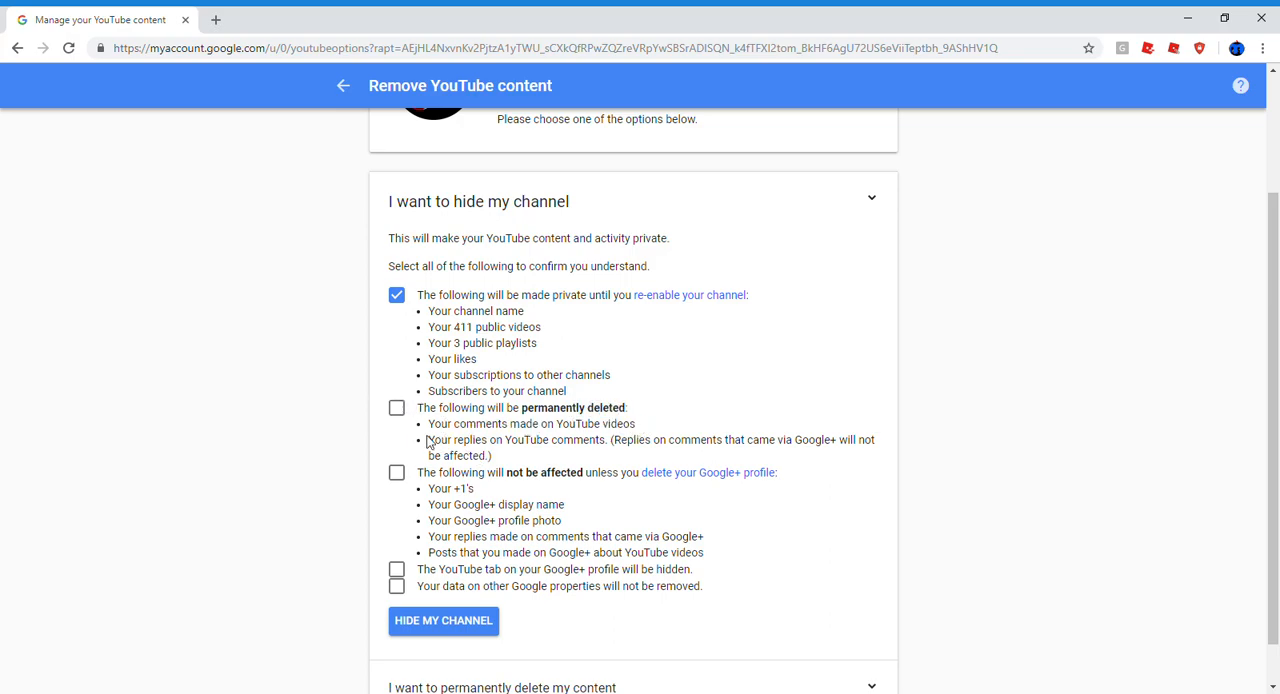
mouse_move(669, 450)
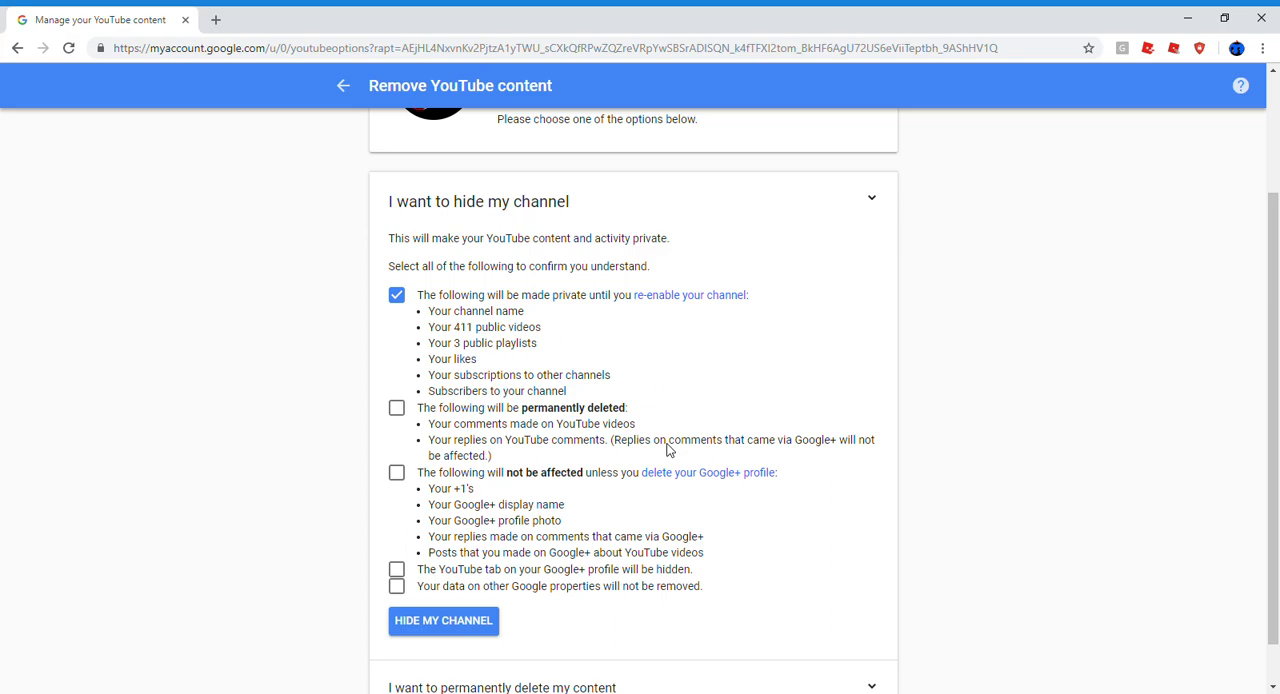
mouse_move(453, 448)
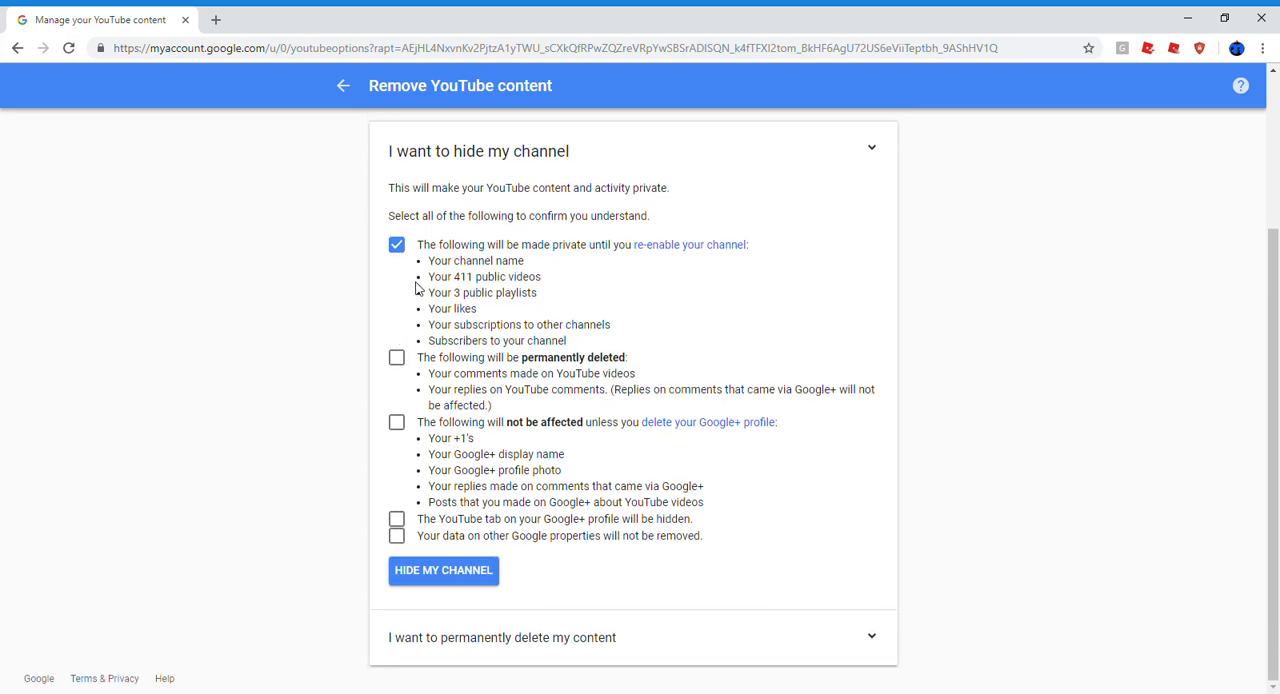
mouse_move(547, 302)
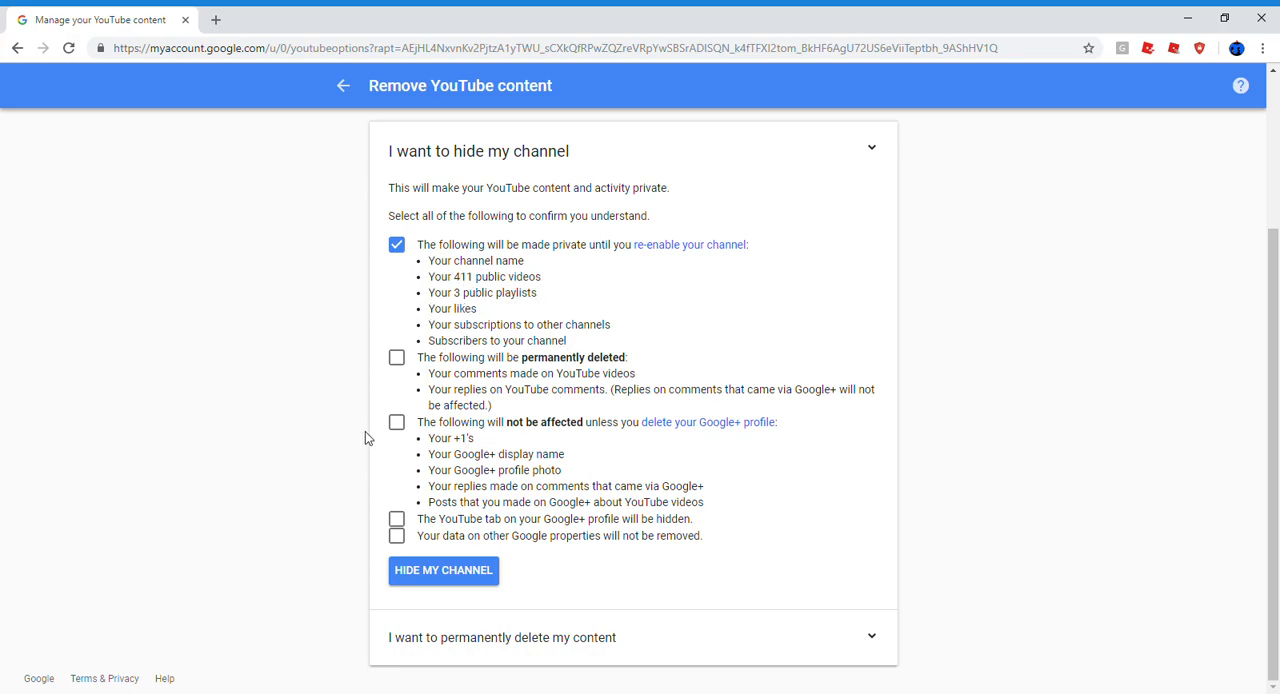
mouse_move(401, 427)
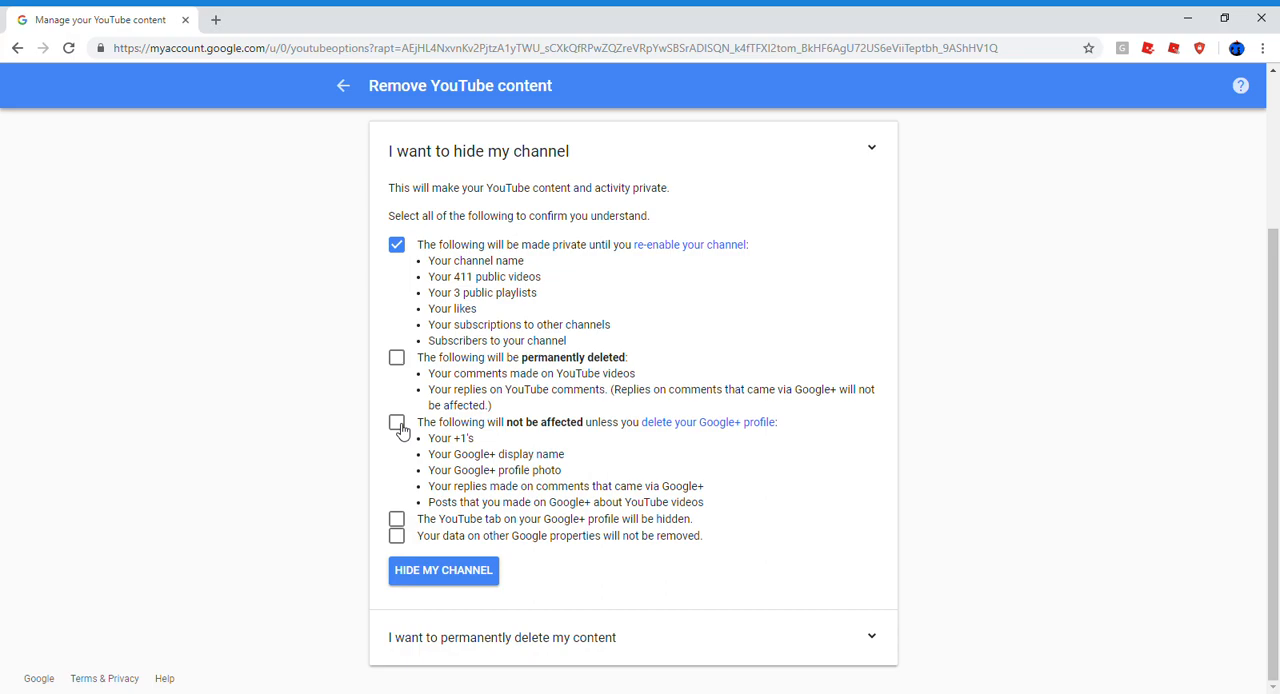
mouse_move(441, 570)
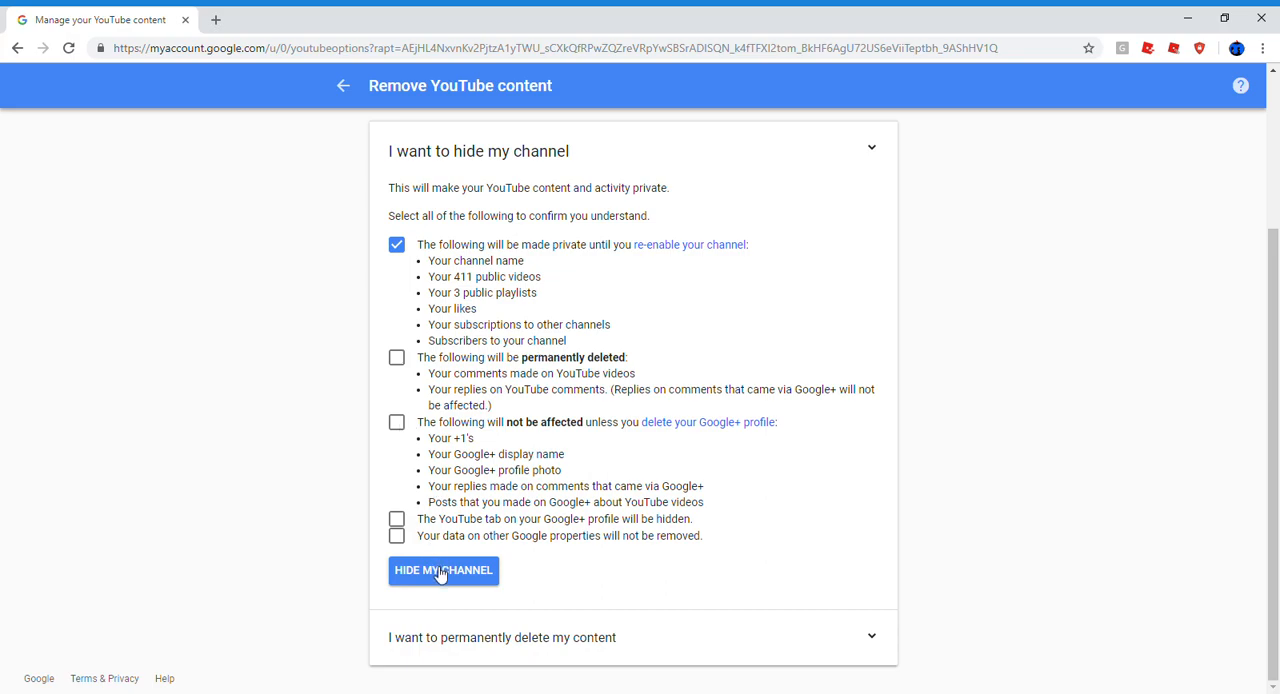
Step: Acknowledge permanent comment deletion and request HIDE MY CHANNEL
click(443, 570)
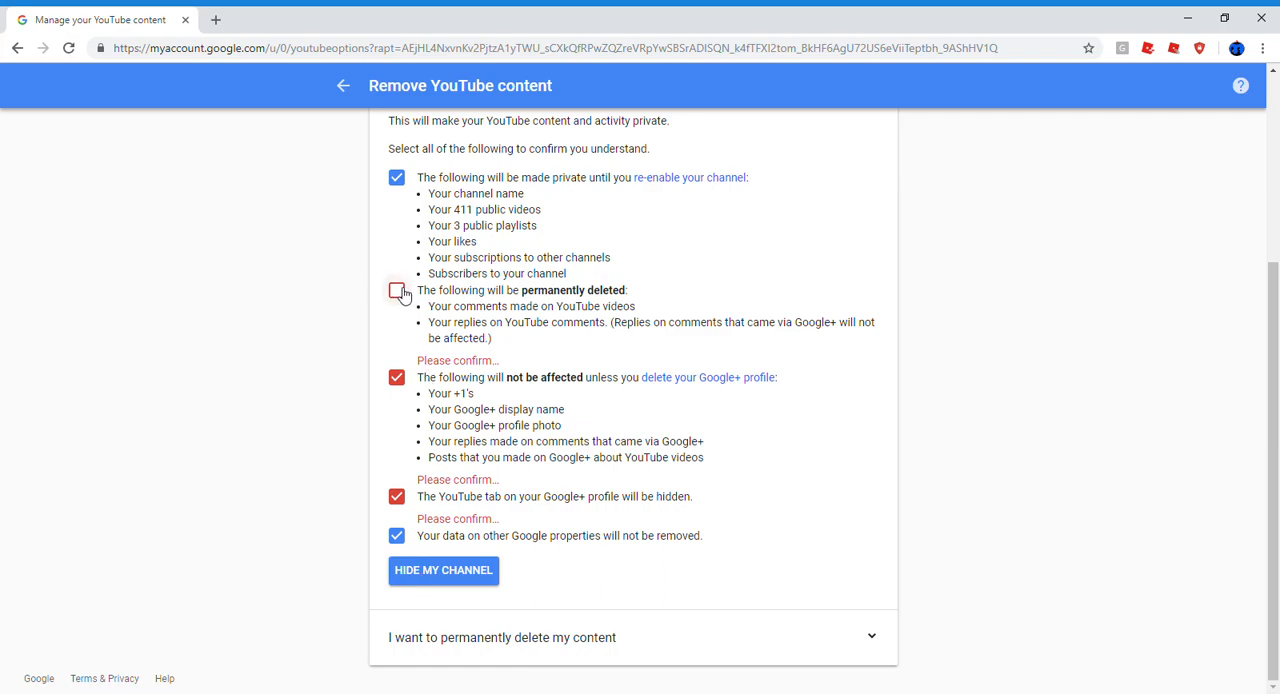
click(396, 290)
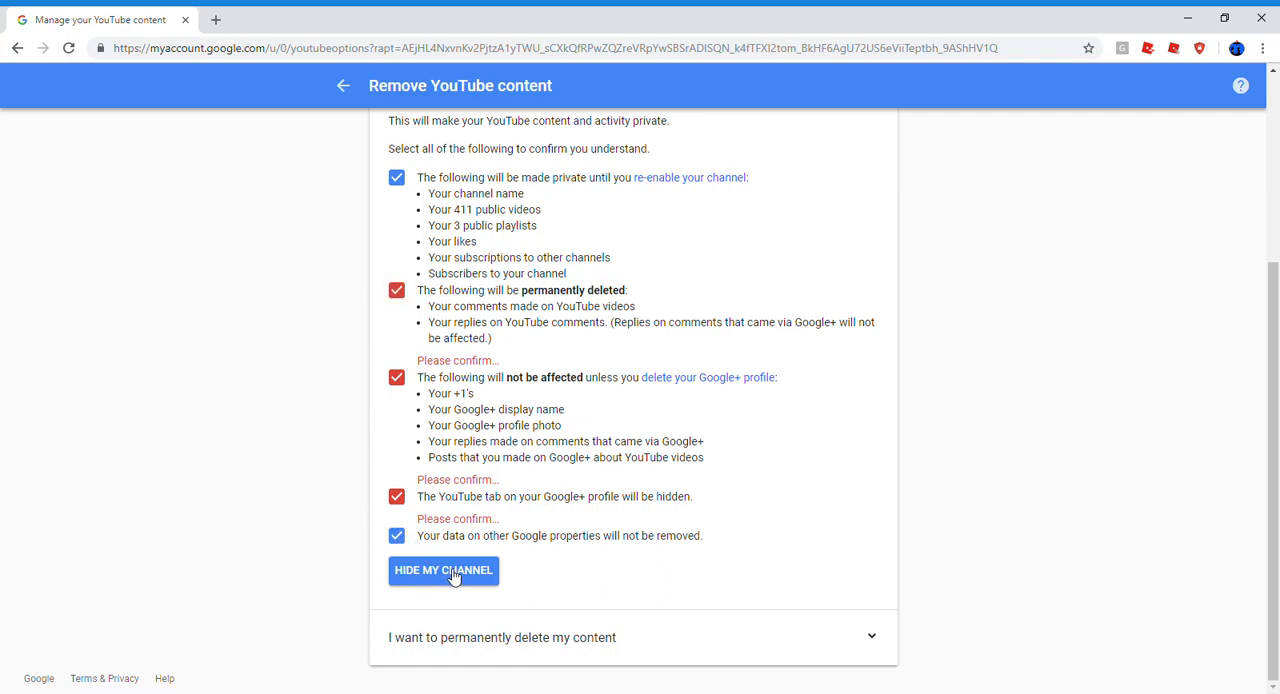
click(443, 570)
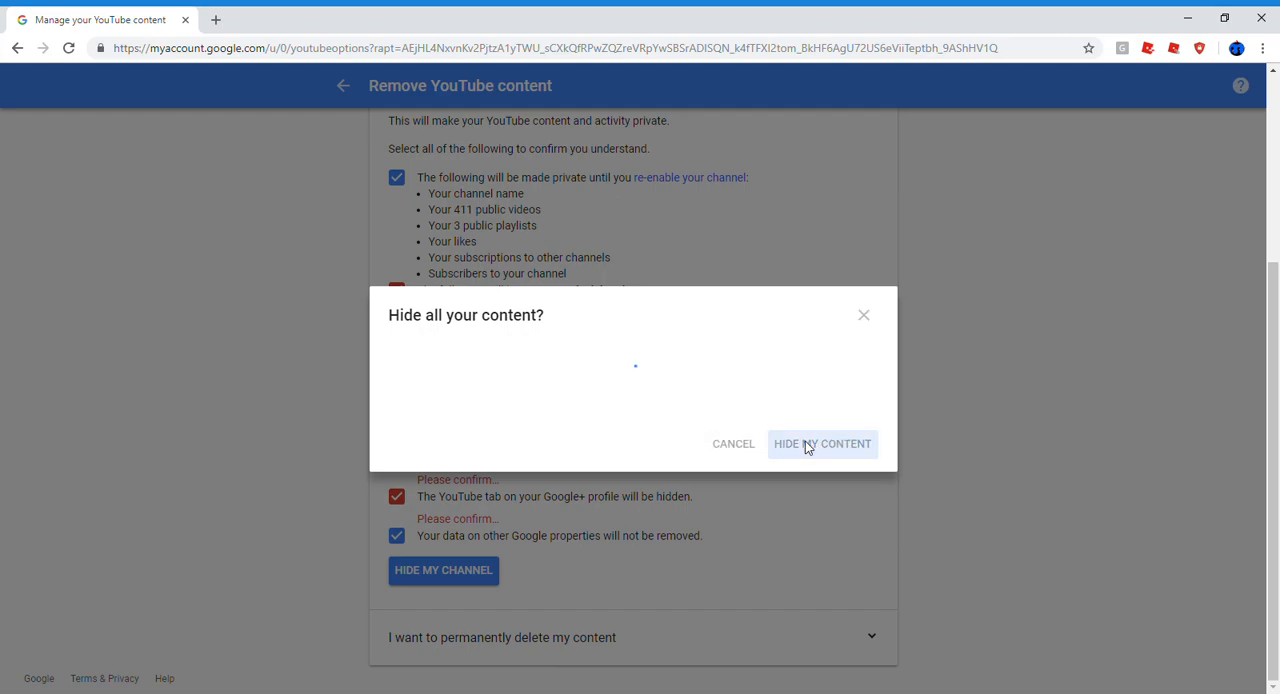
Step: Confirm HIDE MY CONTENT in the 'Hide all your content?' dialog, leading to re-verification
click(822, 443)
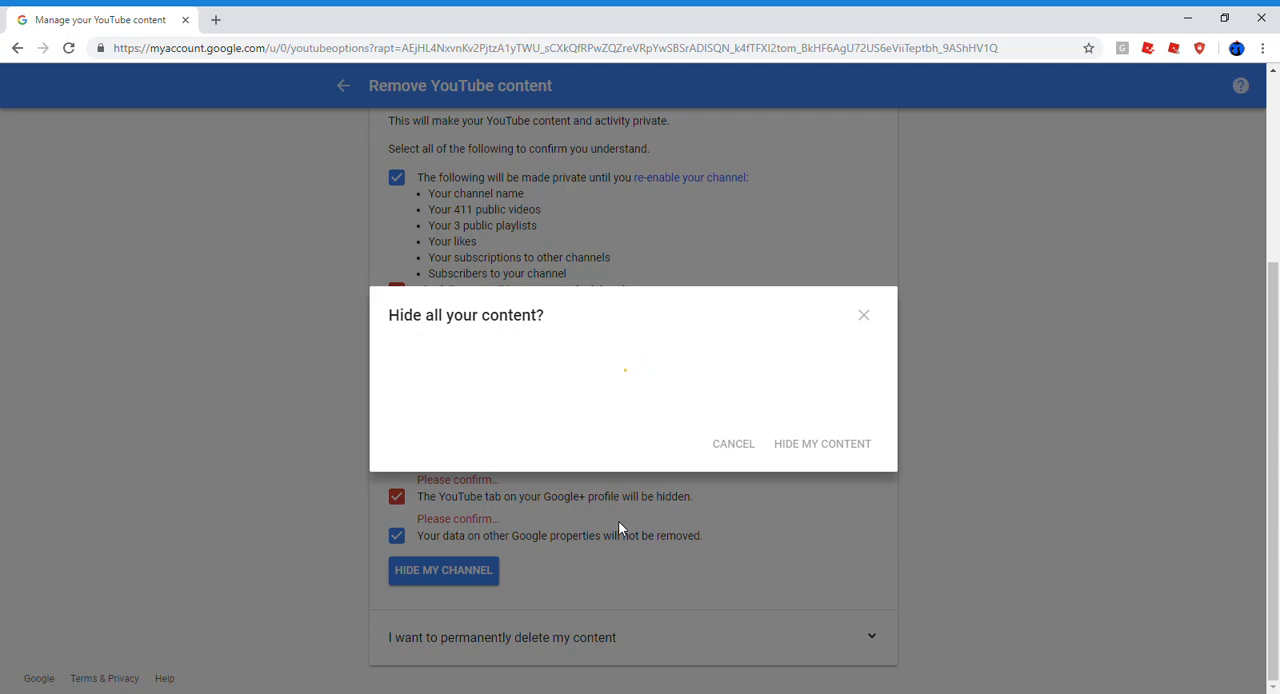
click(822, 443)
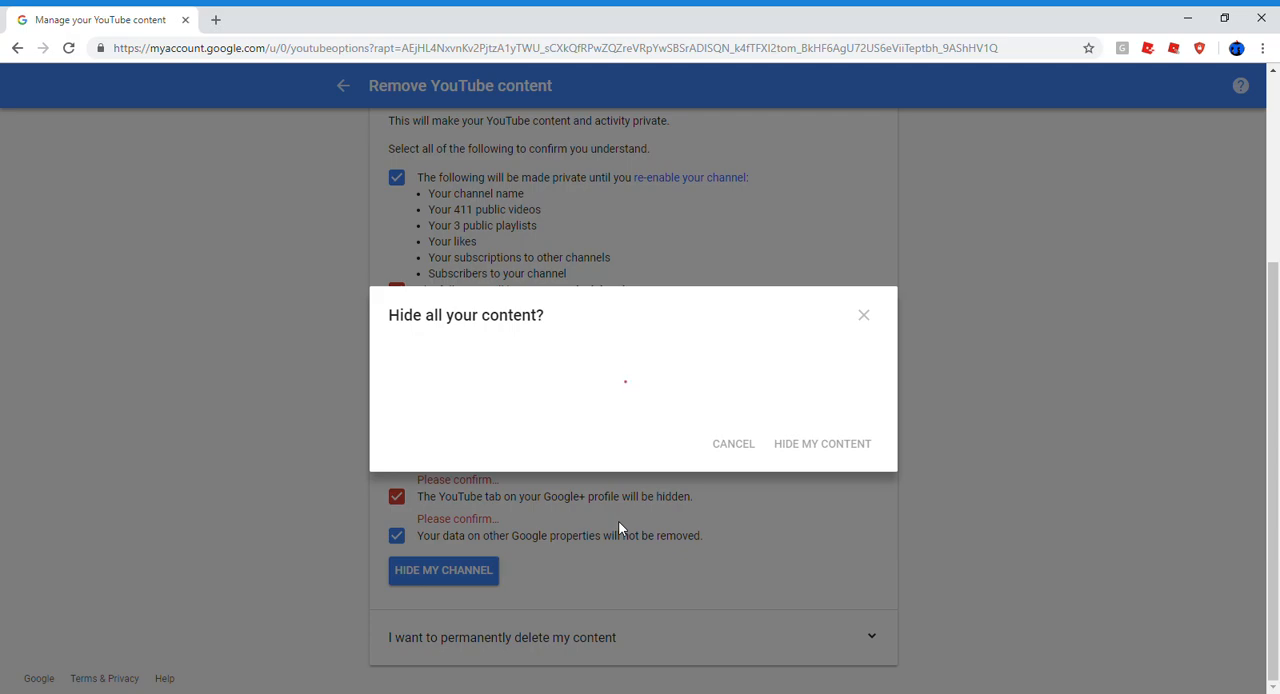
click(822, 443)
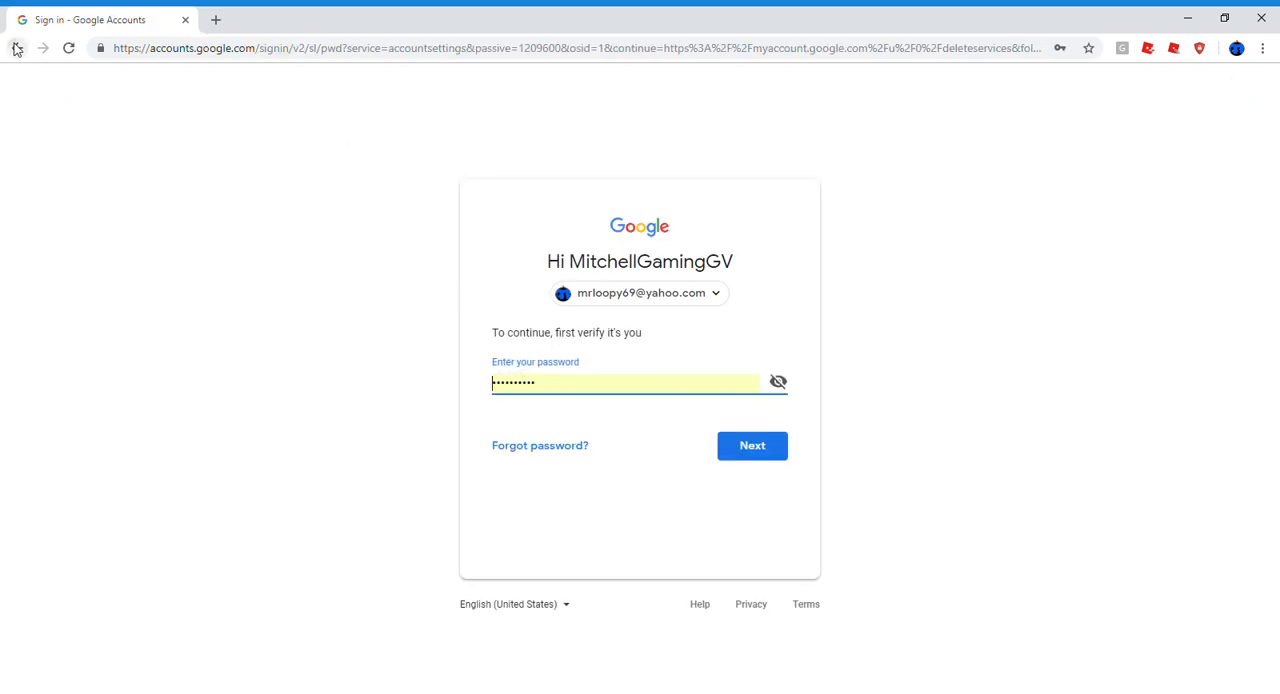
Step: Leave the error page, choose Delete a service, and re-verify the password
click(752, 445)
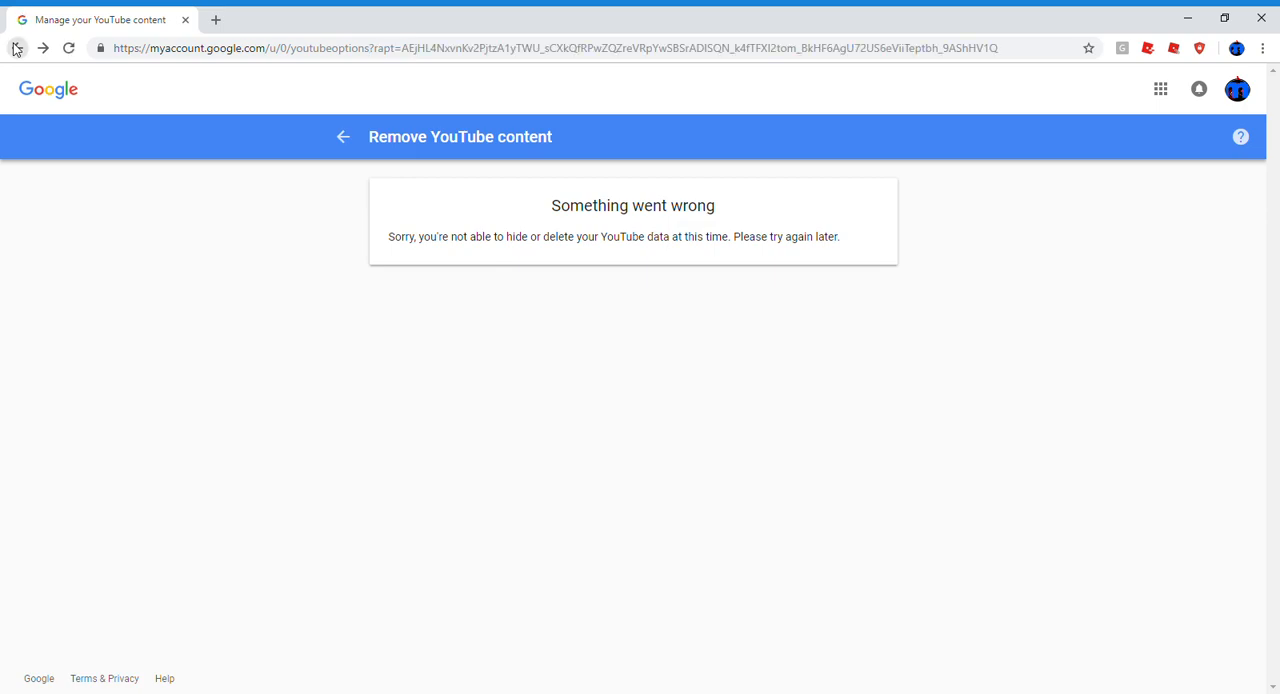
click(343, 137)
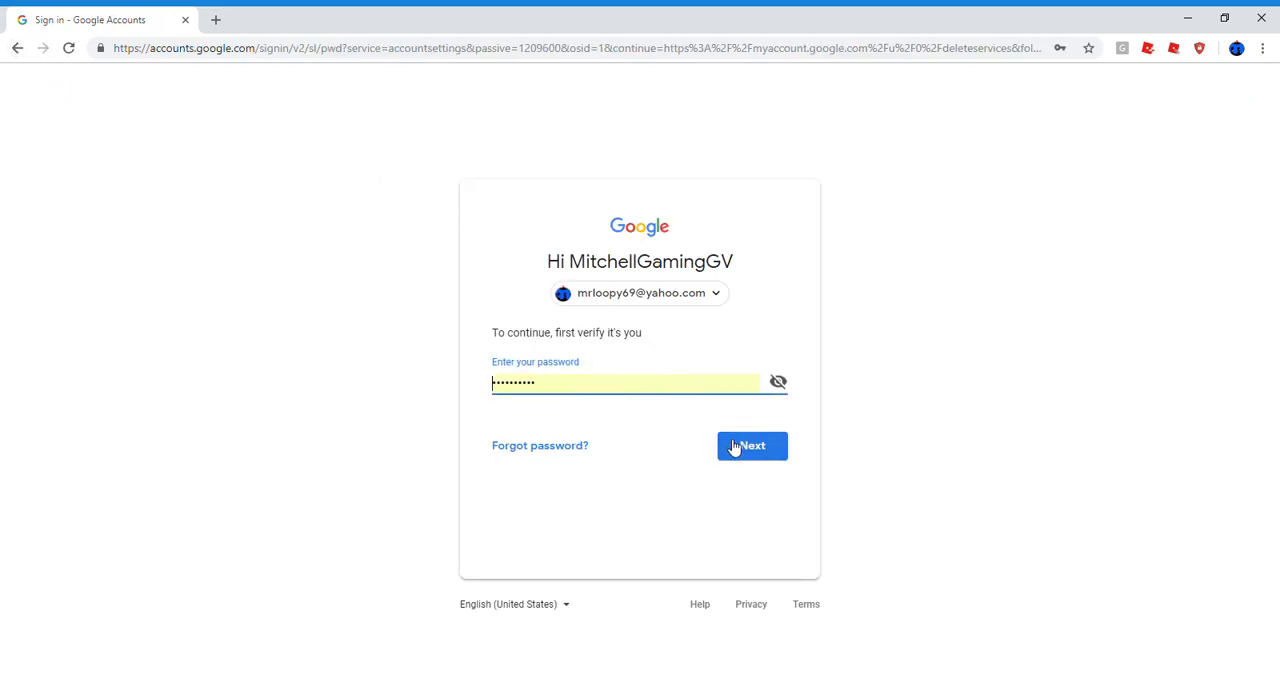
click(751, 445)
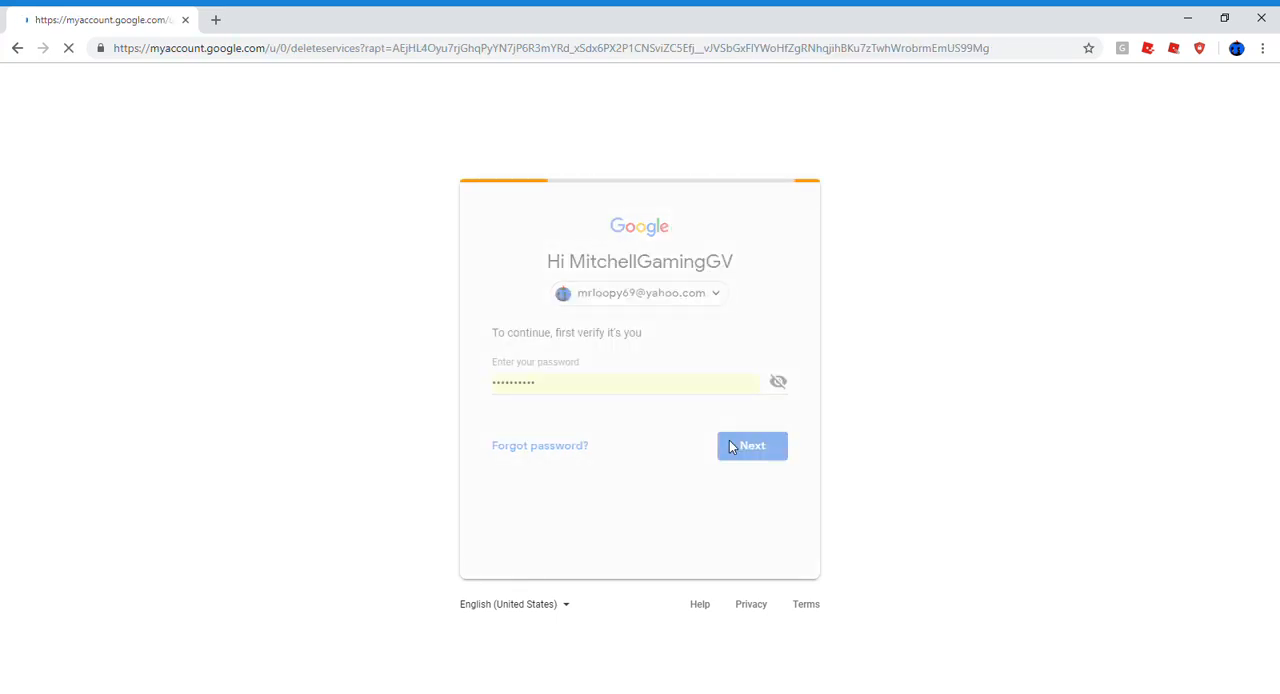
click(751, 445)
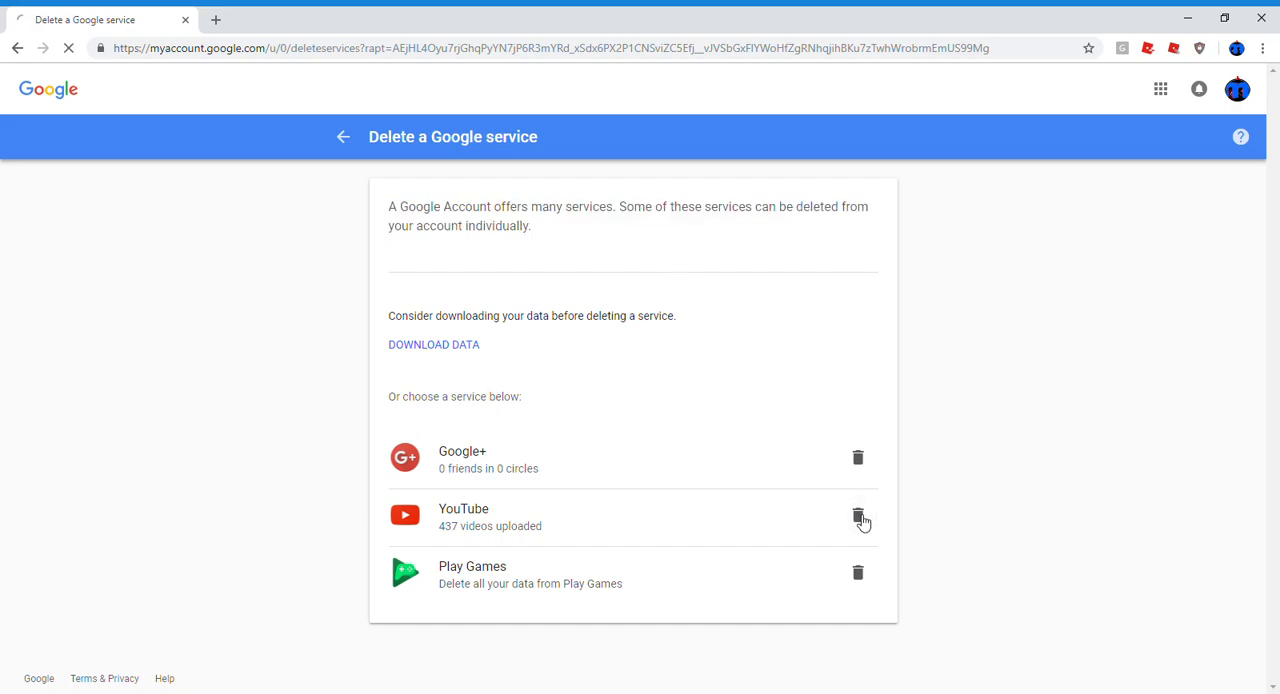
Step: Delete the YouTube service, re-verify the password, and acknowledge permanent content deletion
click(858, 515)
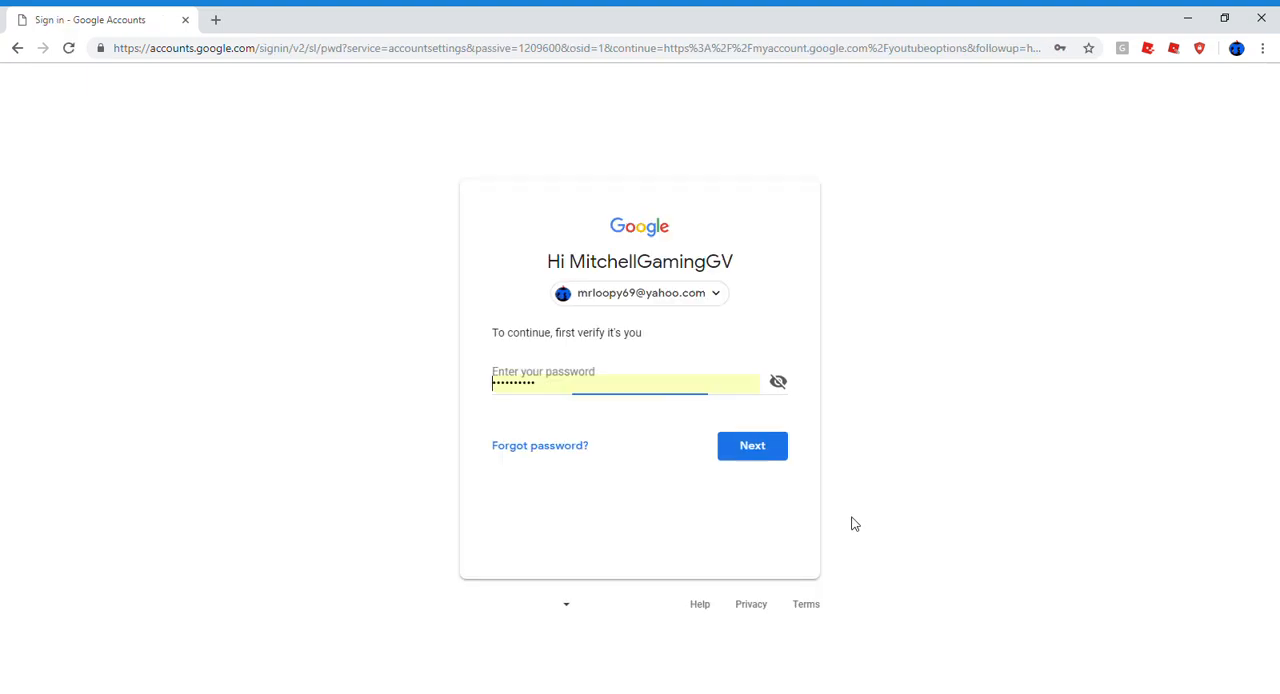
click(751, 445)
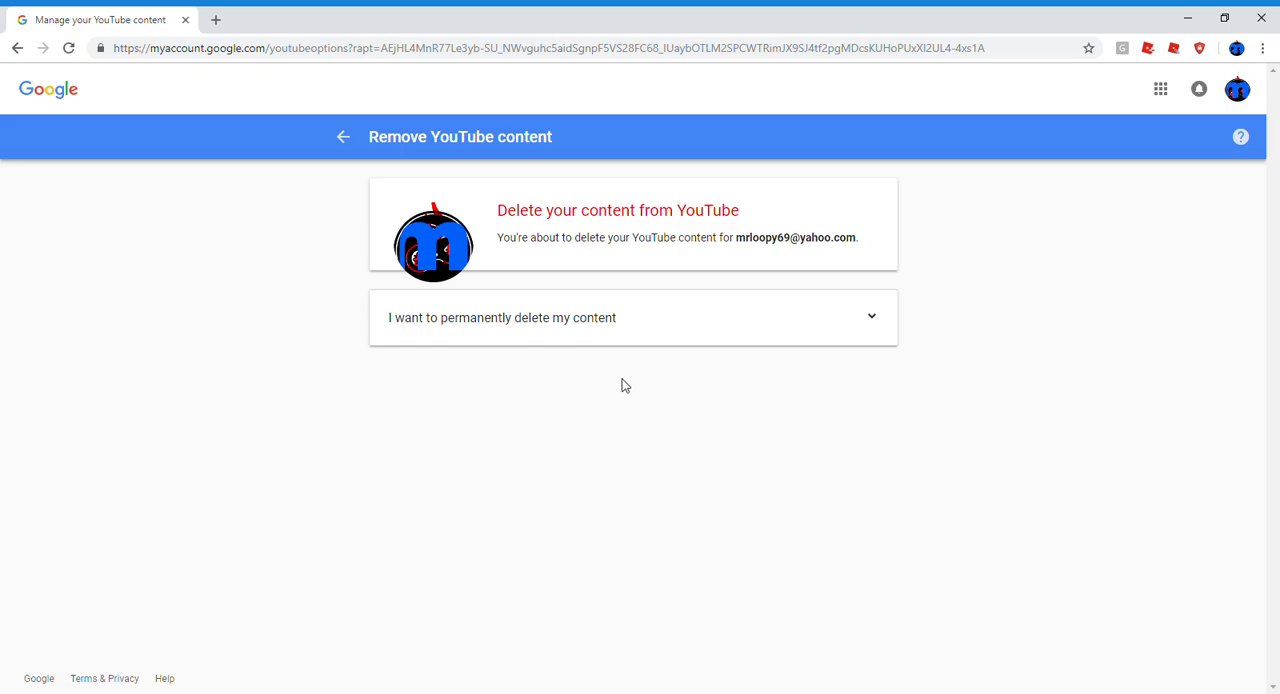
click(632, 318)
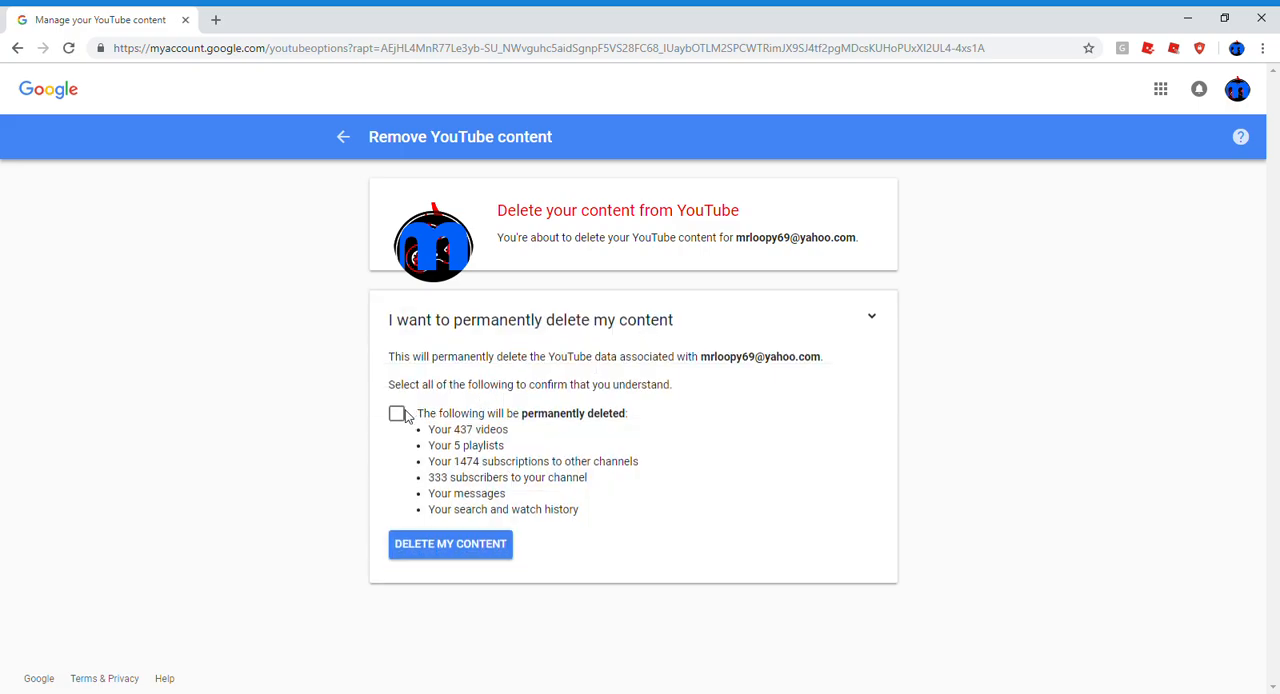
click(397, 413)
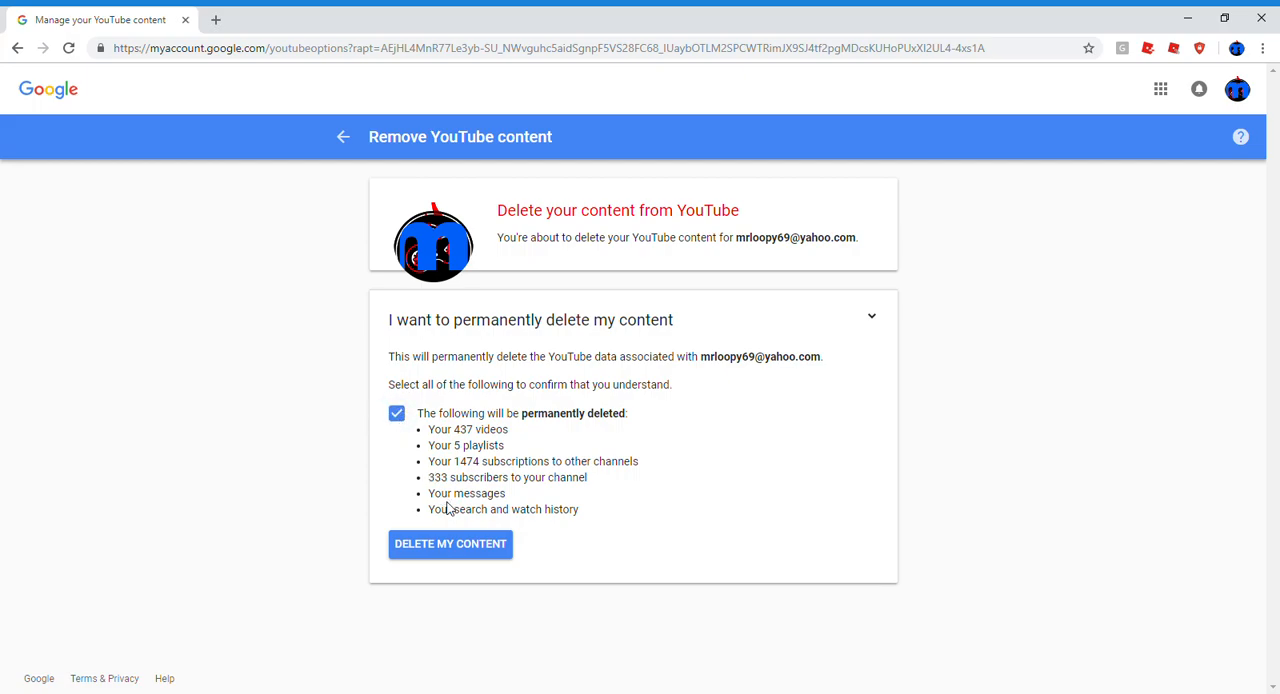
mouse_move(478, 543)
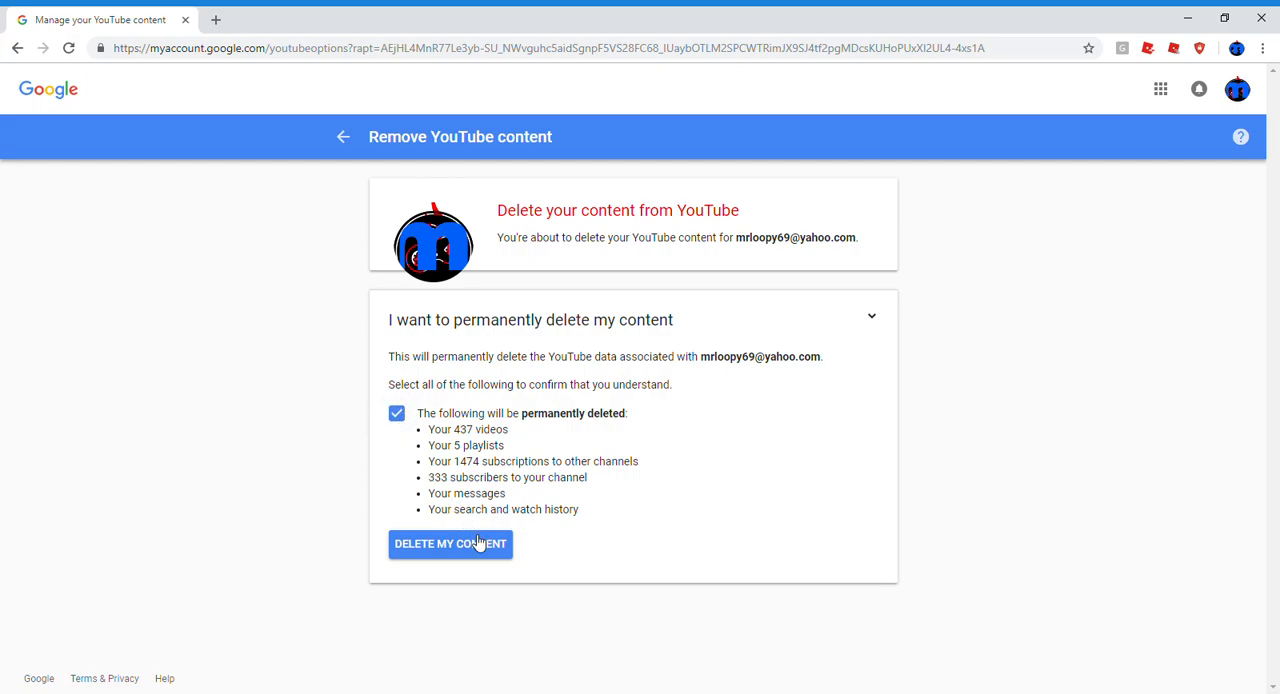
click(450, 543)
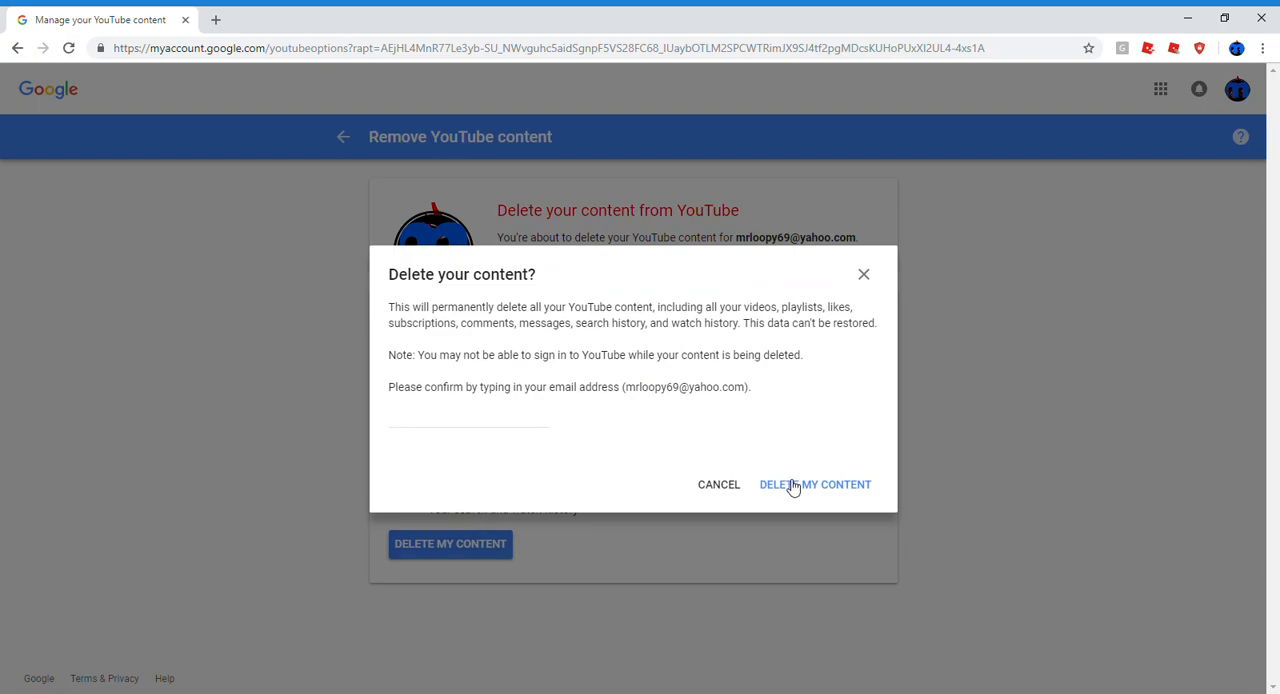
click(815, 484)
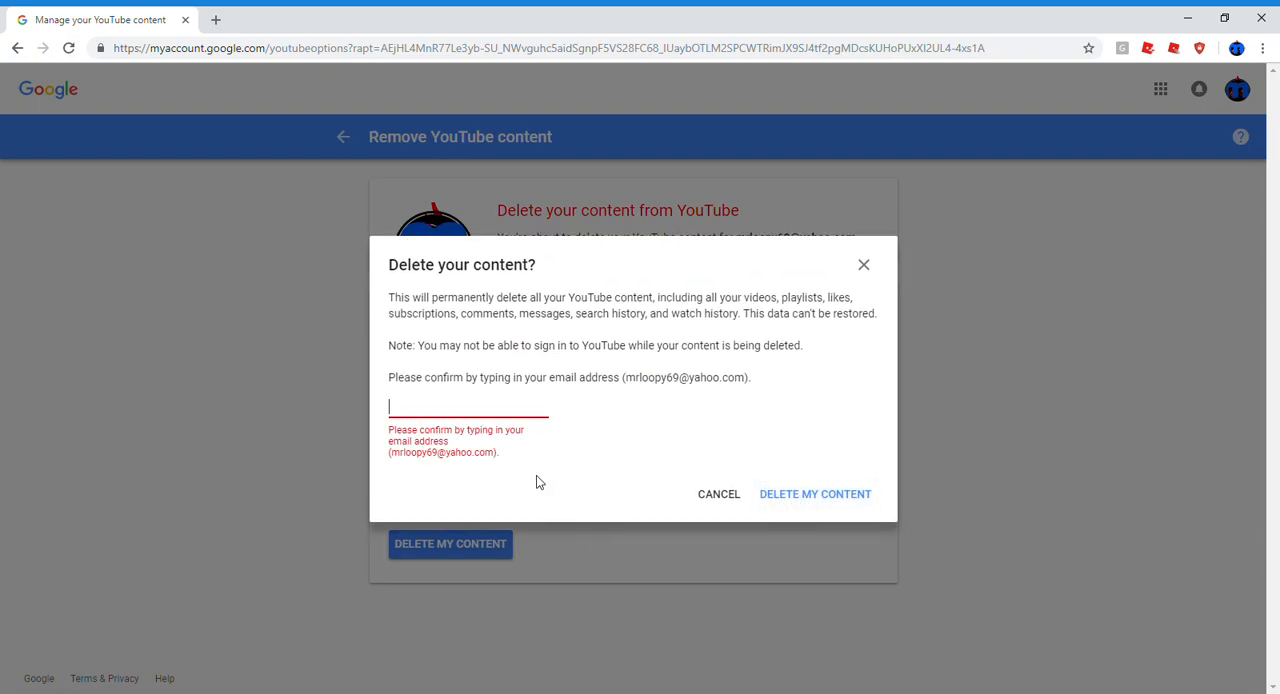
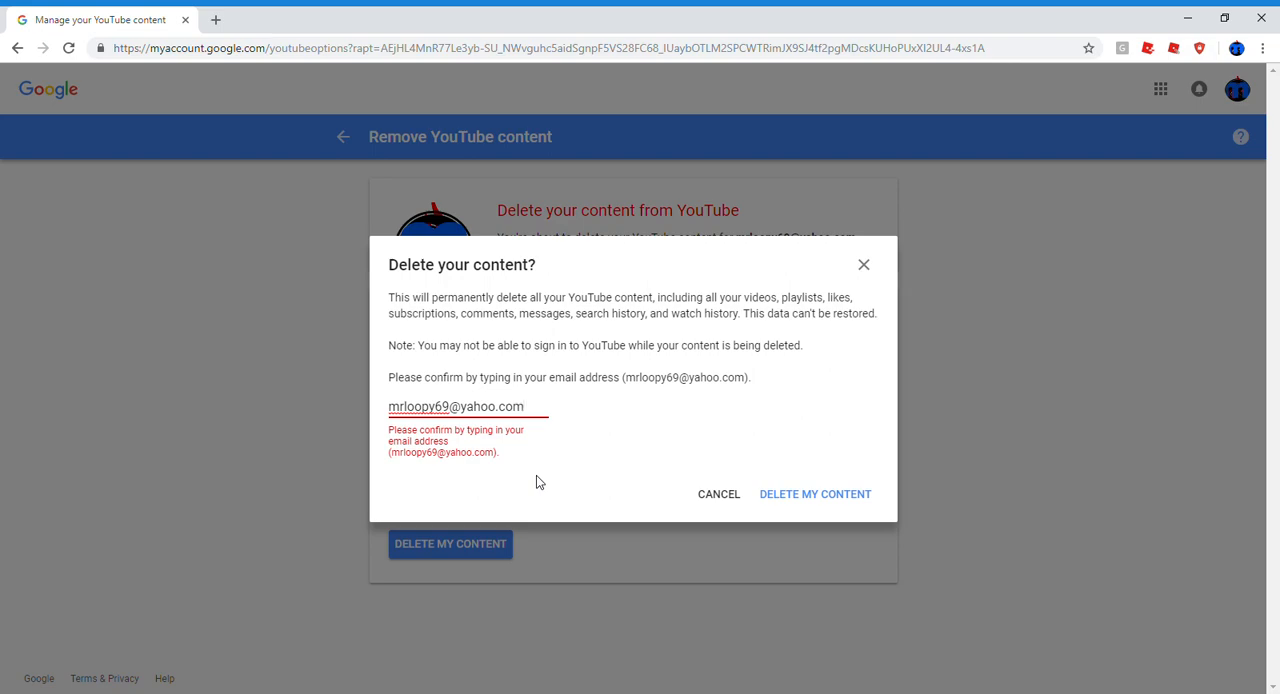
click(814, 493)
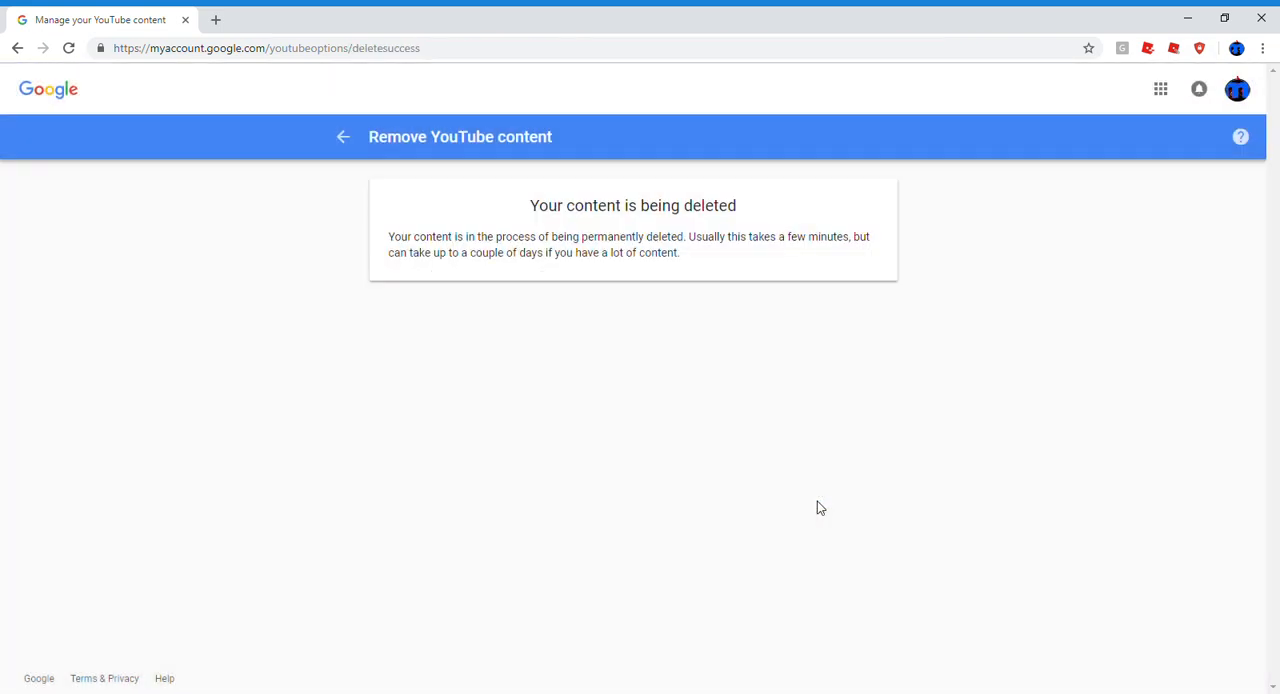
mouse_move(807, 506)
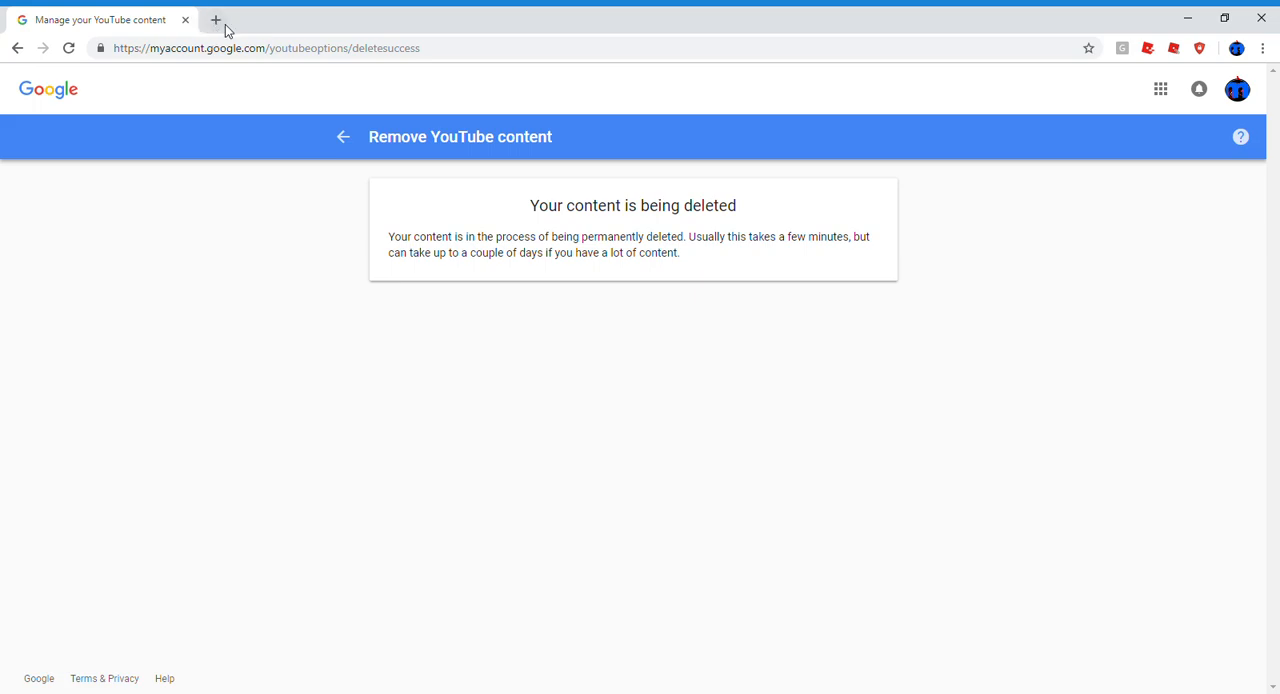
Step: Open YouTube in a new tab and try signing in via the account avatar
click(215, 19)
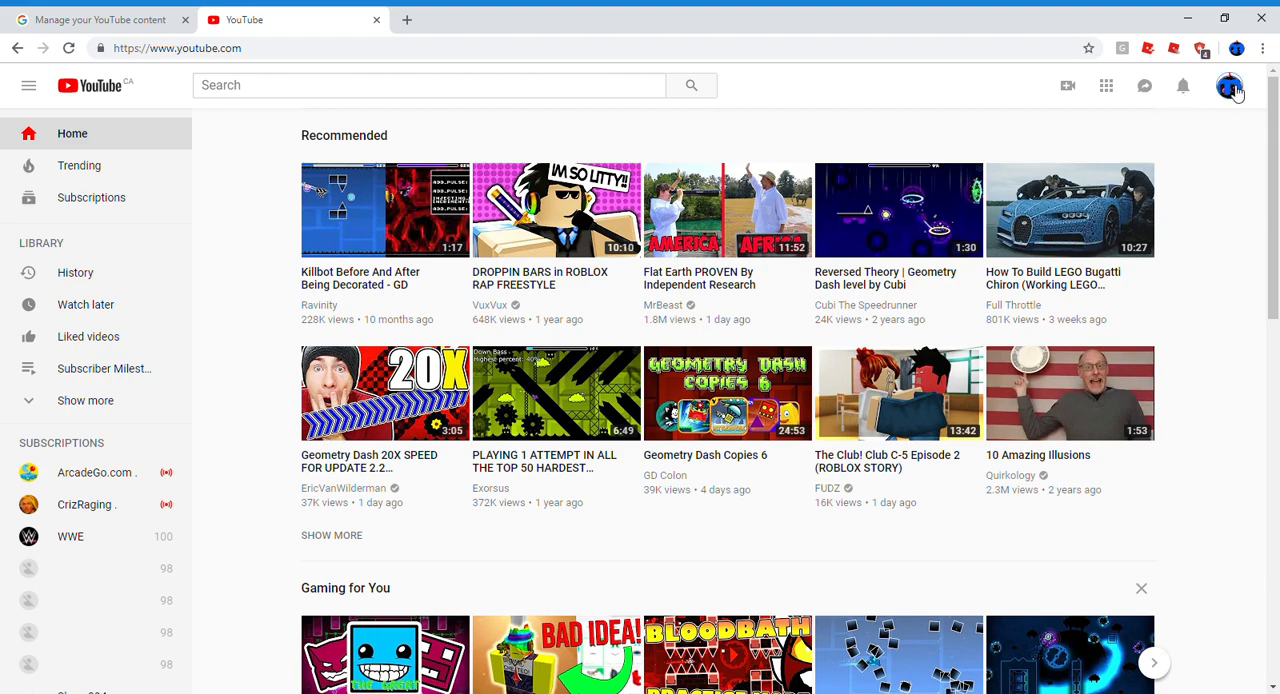
mouse_move(1270, 142)
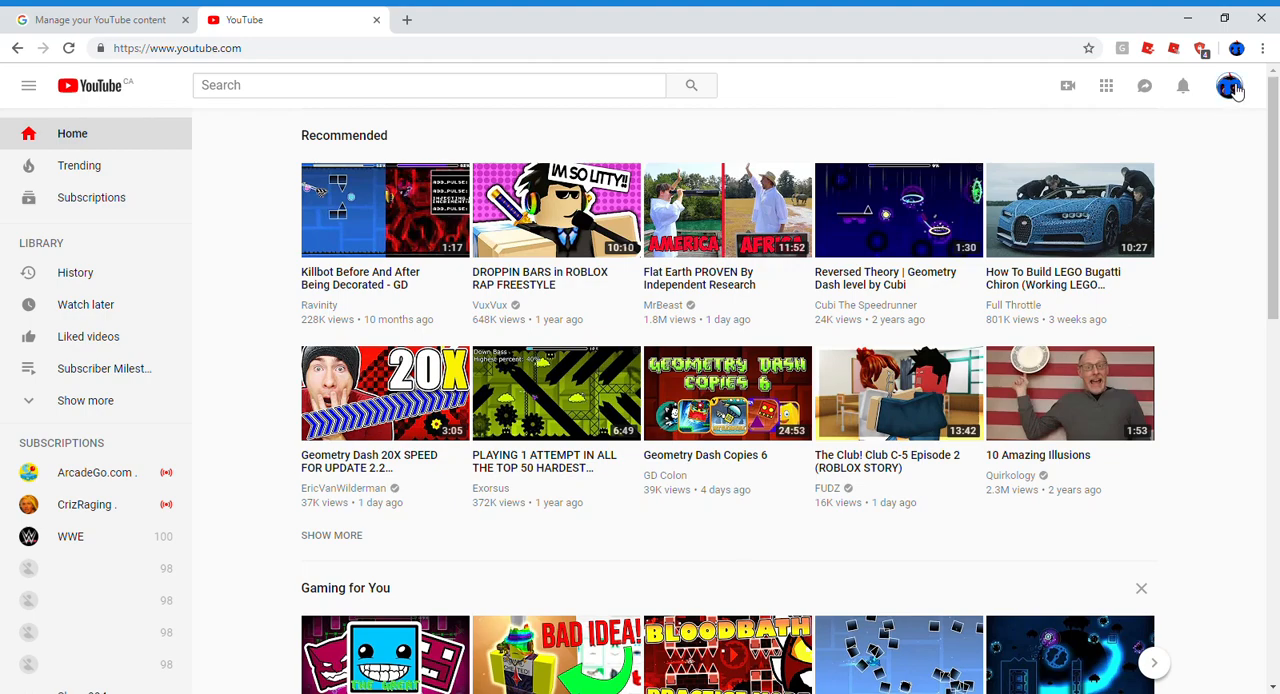
mouse_move(1030, 92)
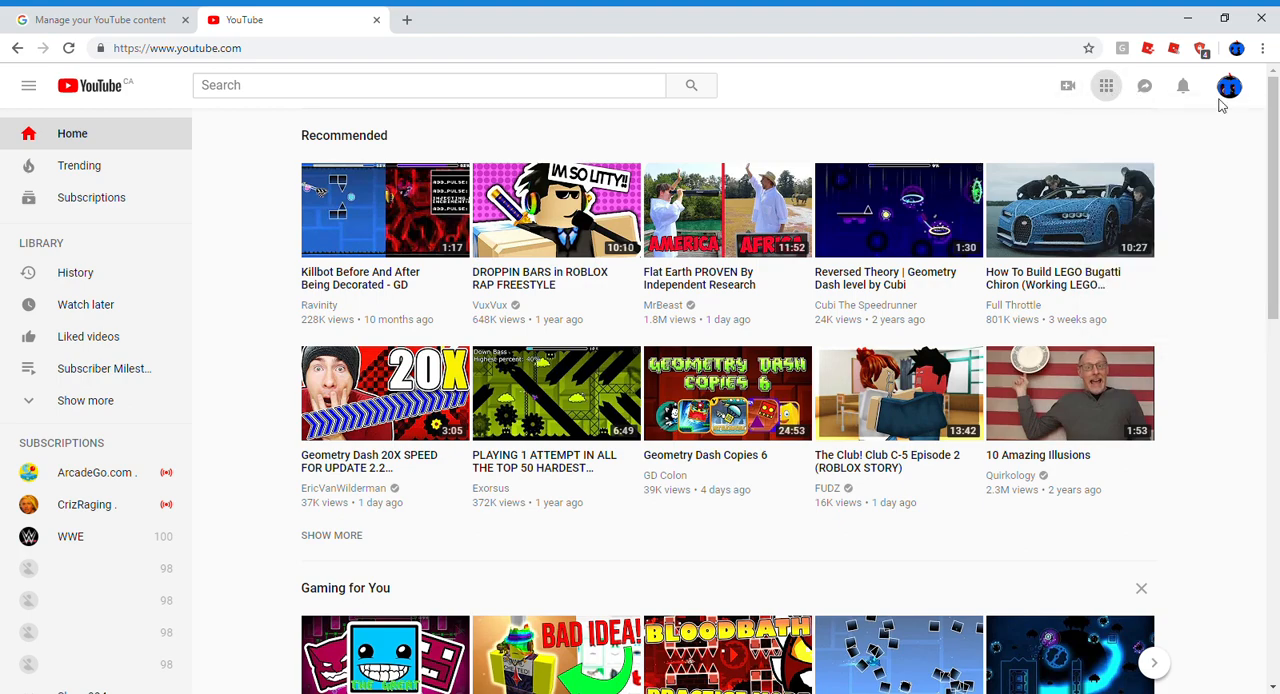
click(430, 85)
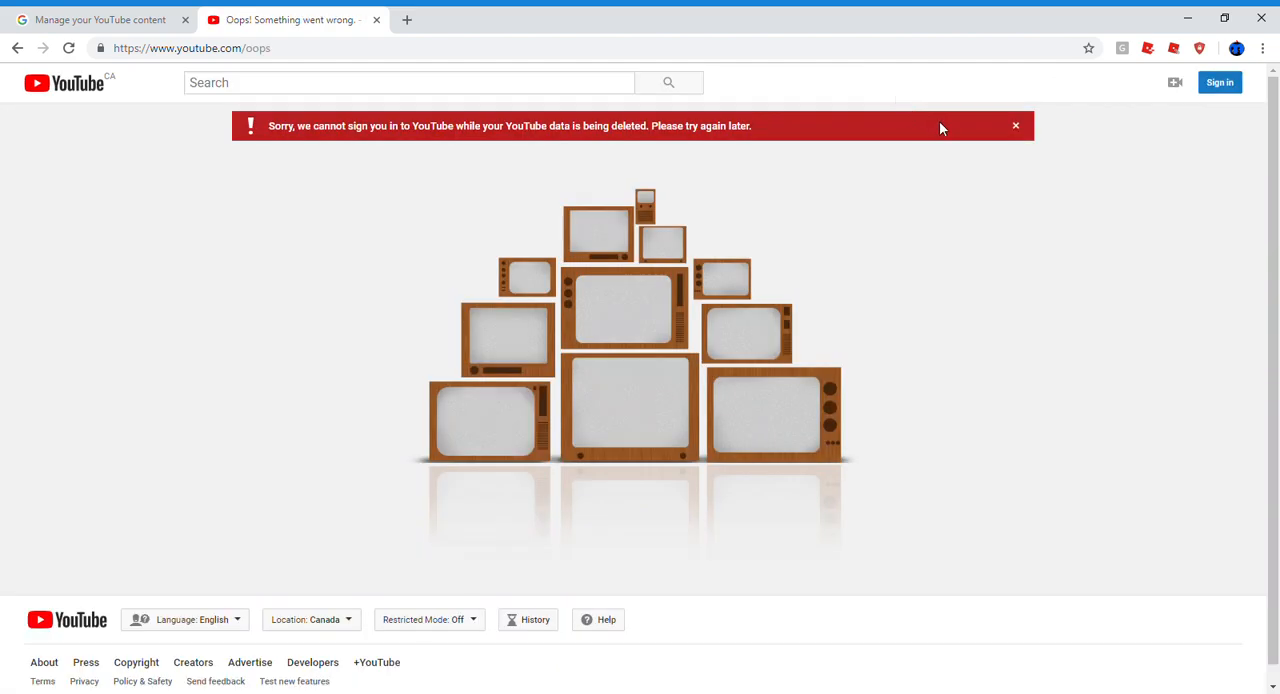
mouse_move(980, 118)
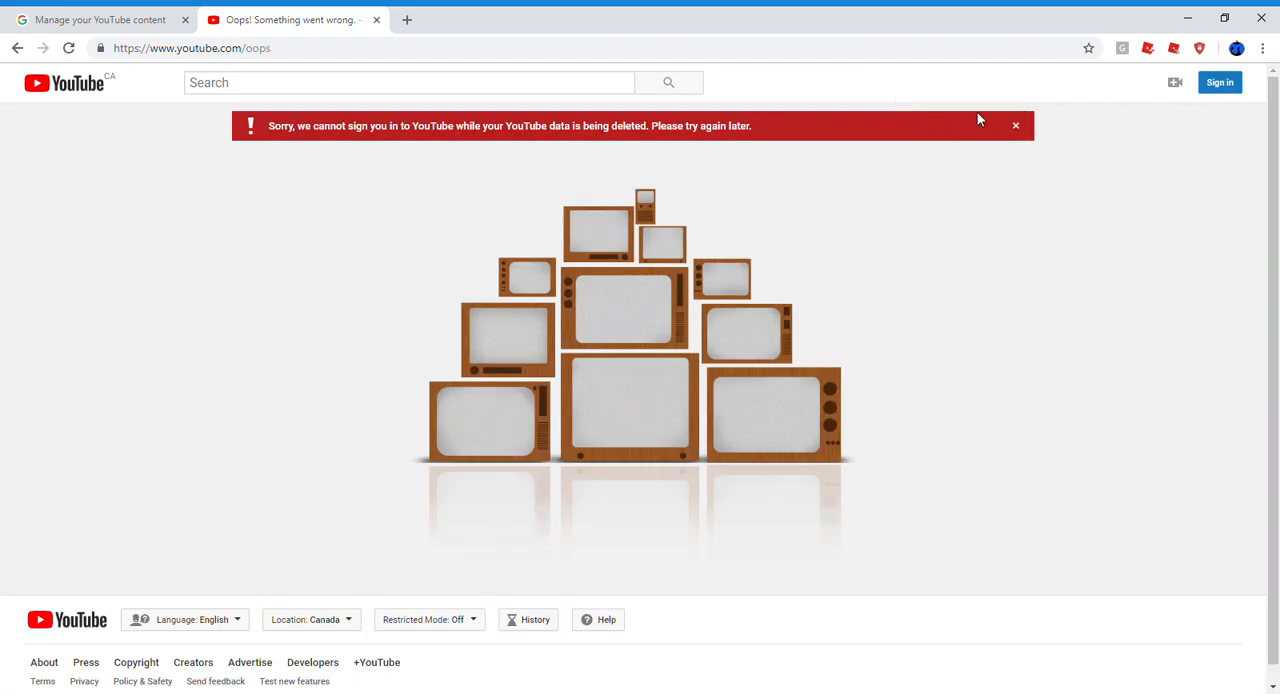
Step: Search 'mit' and open the MitchellGamingGV result, showing 'This channel does not exist'
click(1015, 125)
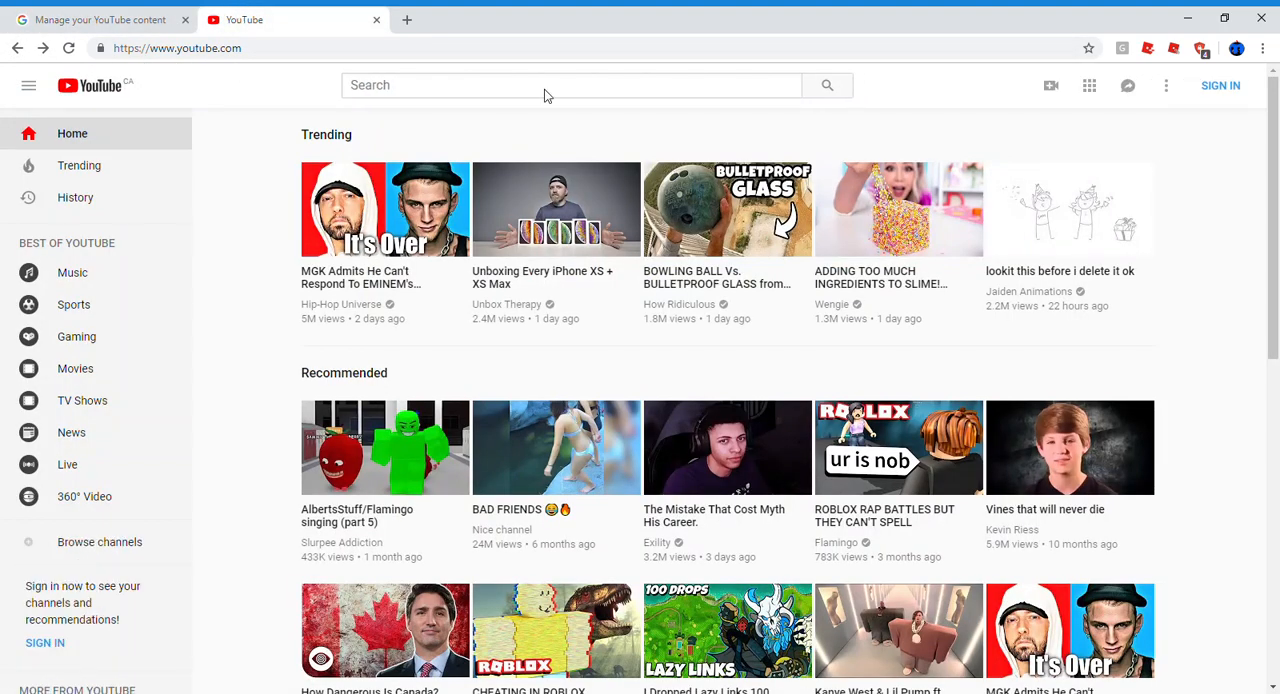
text(mitchellgamingqv)
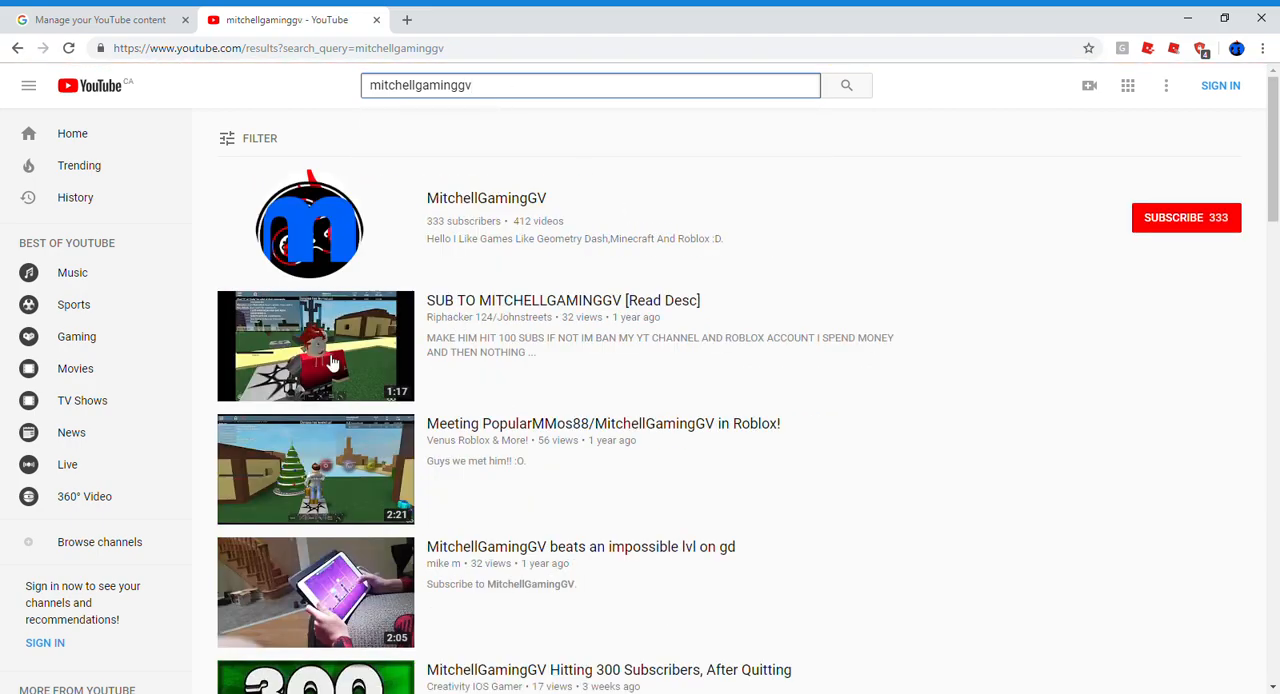
click(486, 197)
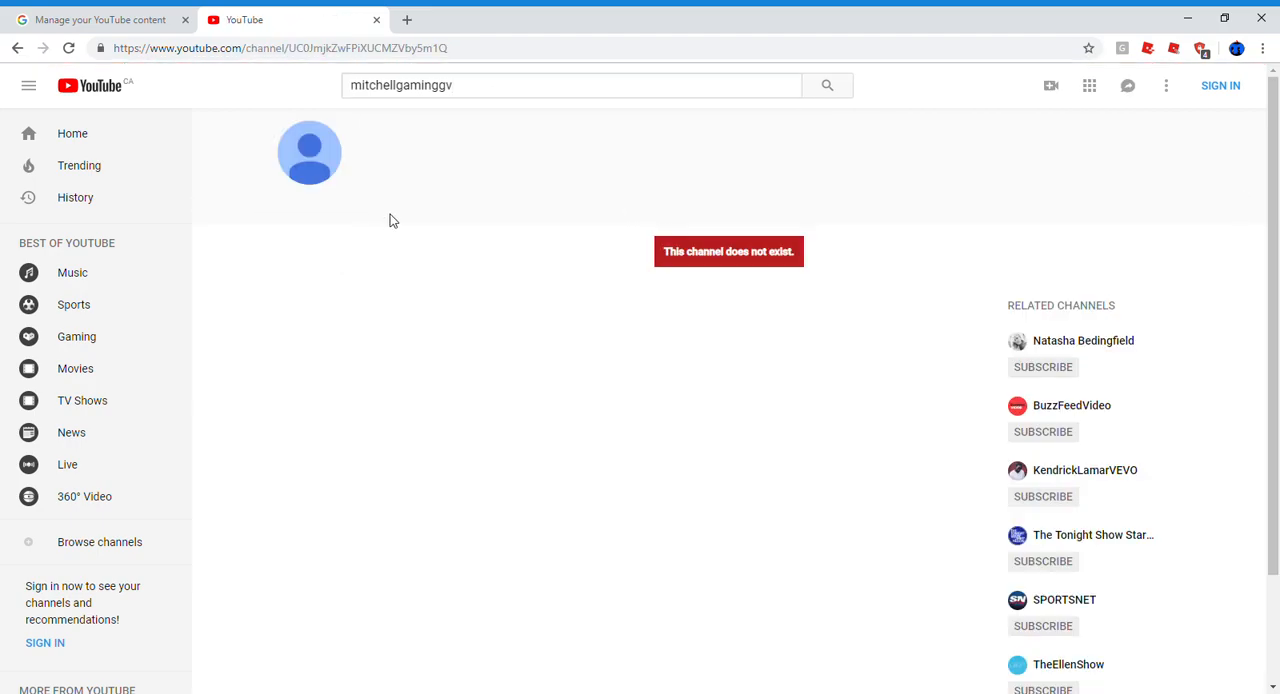
scroll(down, 3)
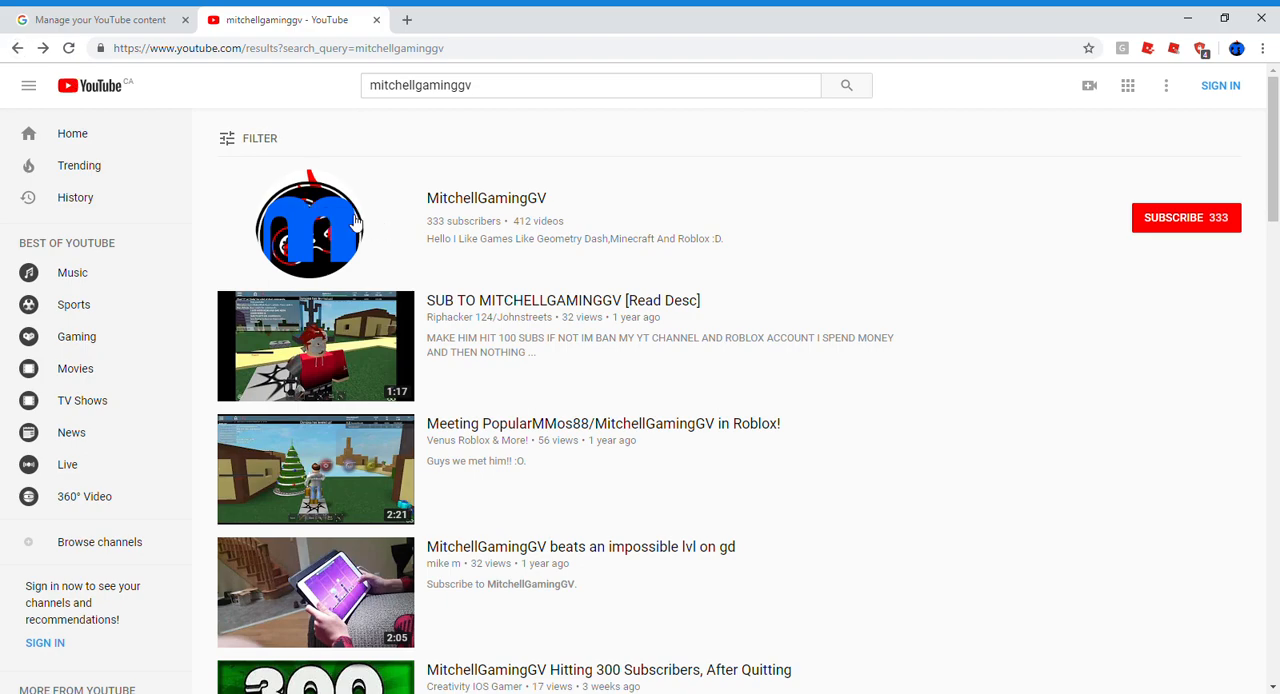
click(309, 225)
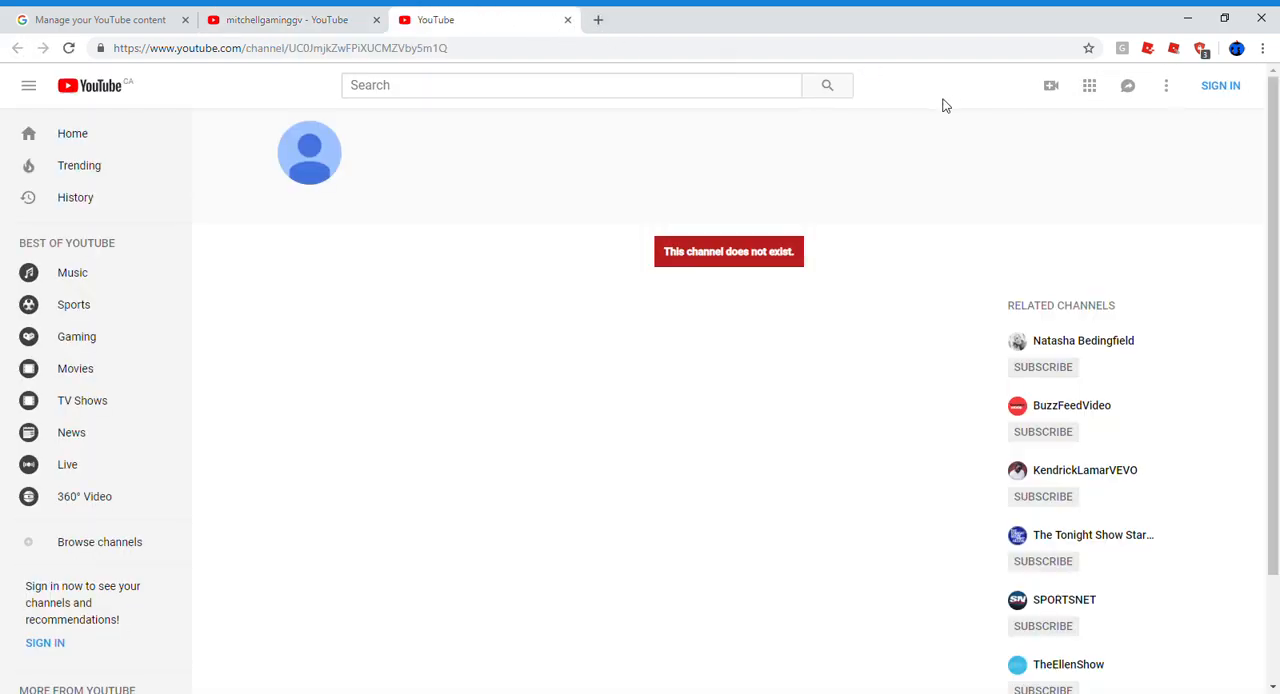
mouse_move(1007, 80)
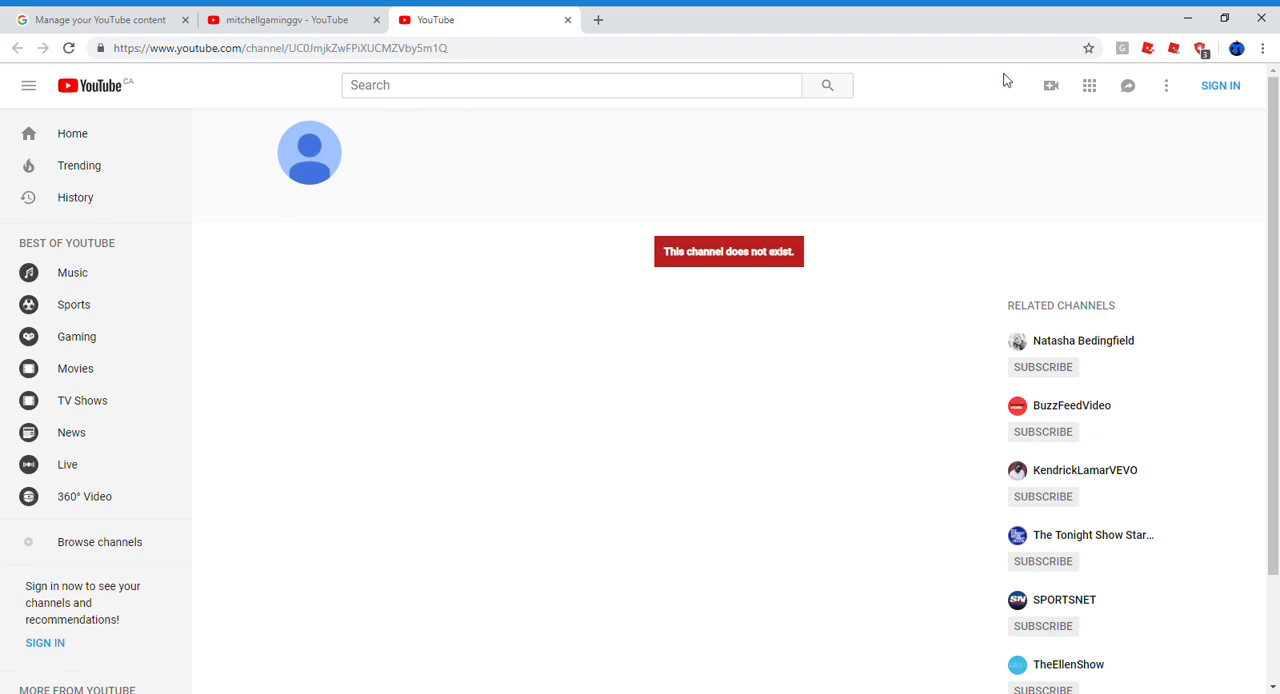
mouse_move(1021, 90)
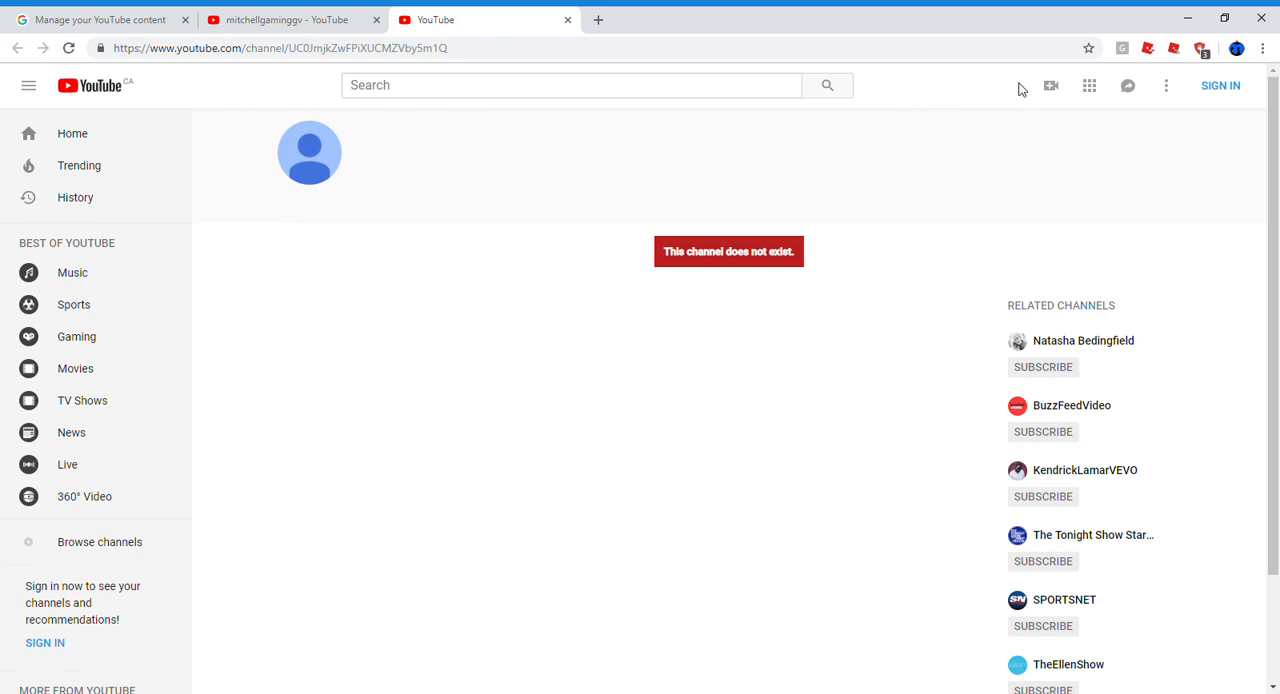
mouse_move(968, 81)
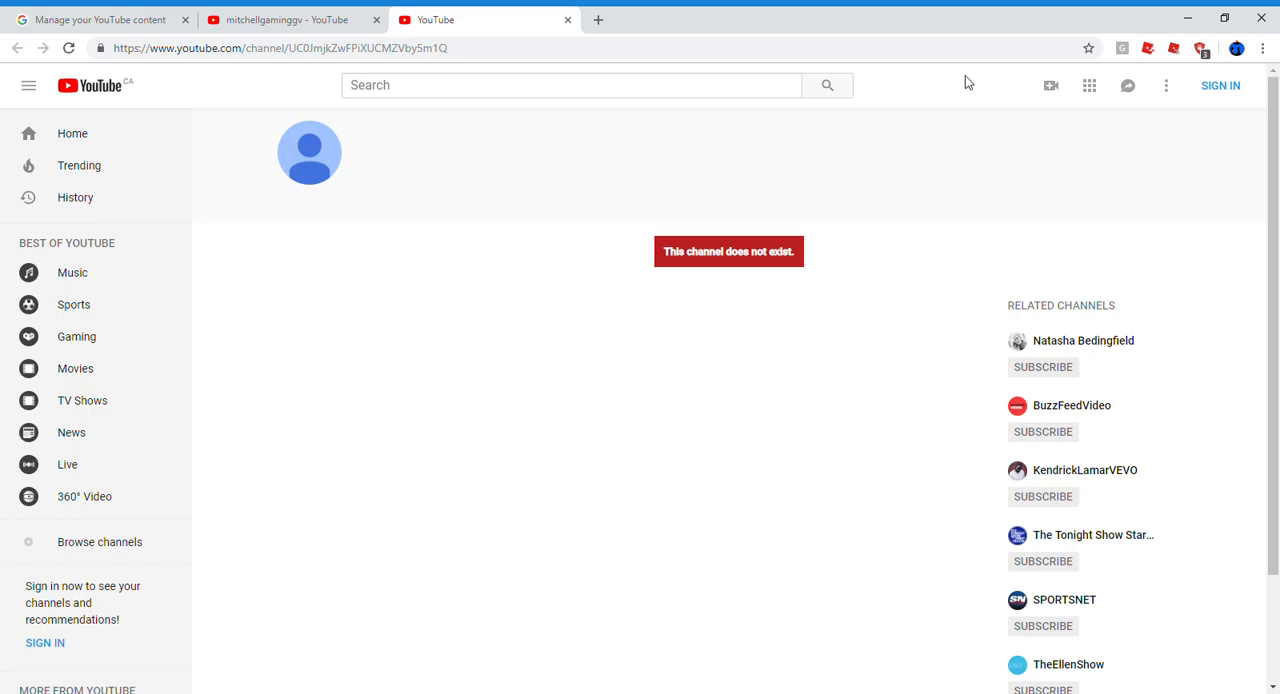